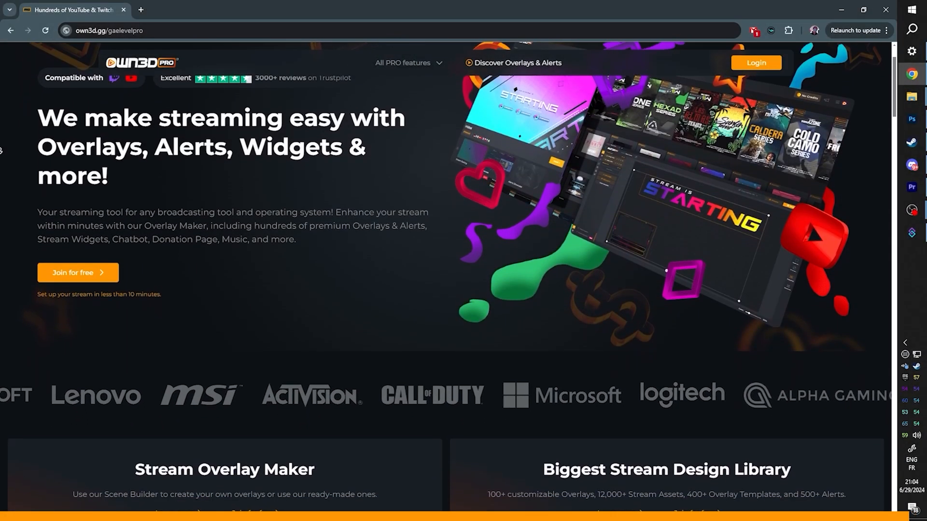
Scroll down through the own3d.gg landing page to browse the product.
scroll("down", 3)
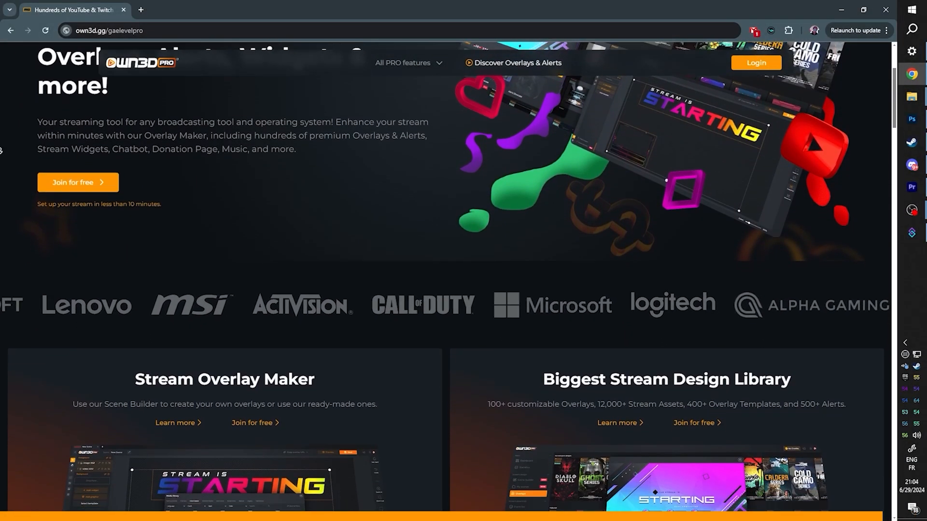
scroll("down", 3)
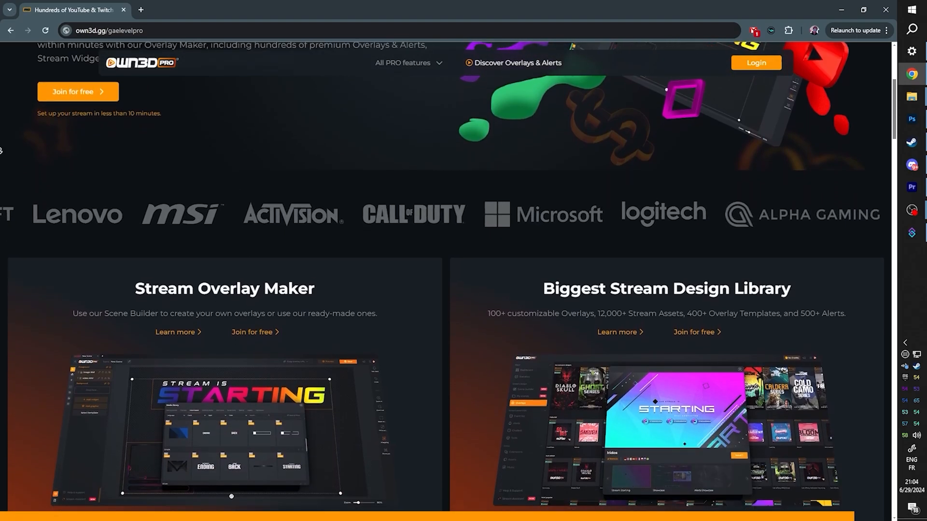
scroll("down", 3)
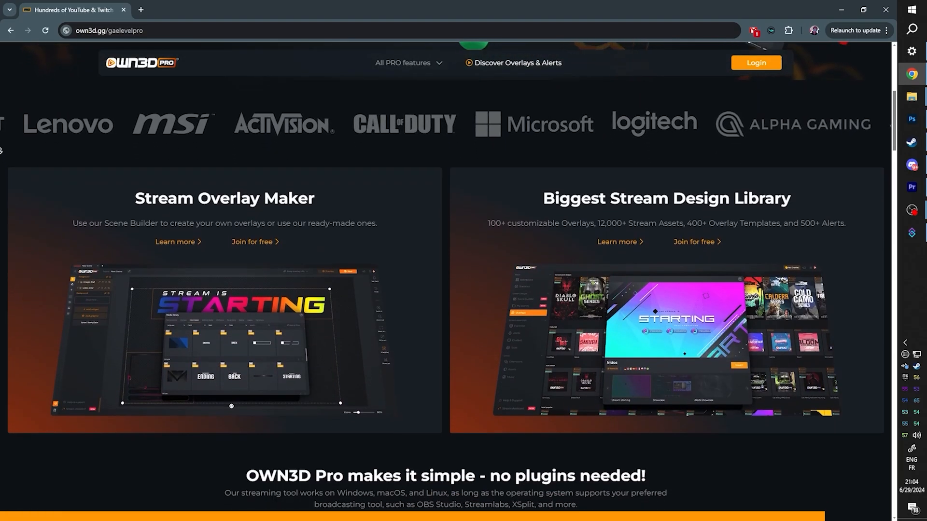
scroll("down", 3)
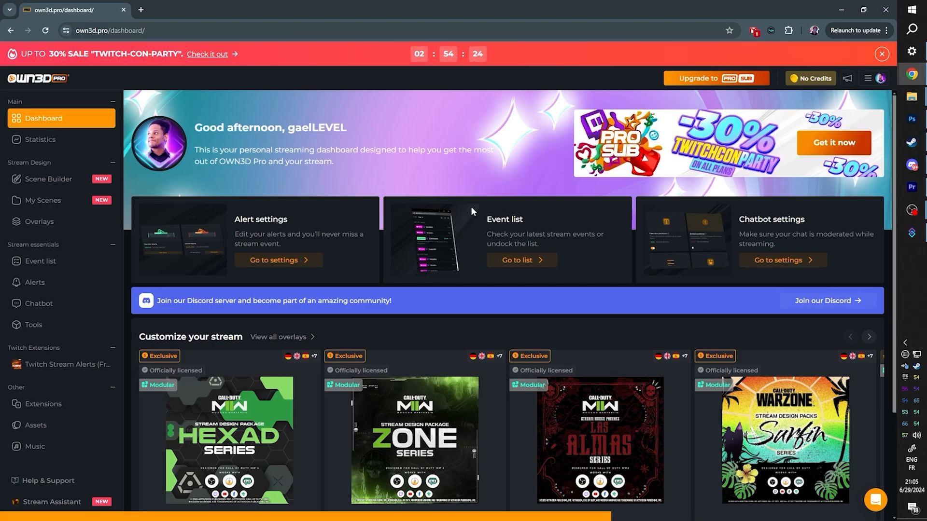
mouse_move(48, 182)
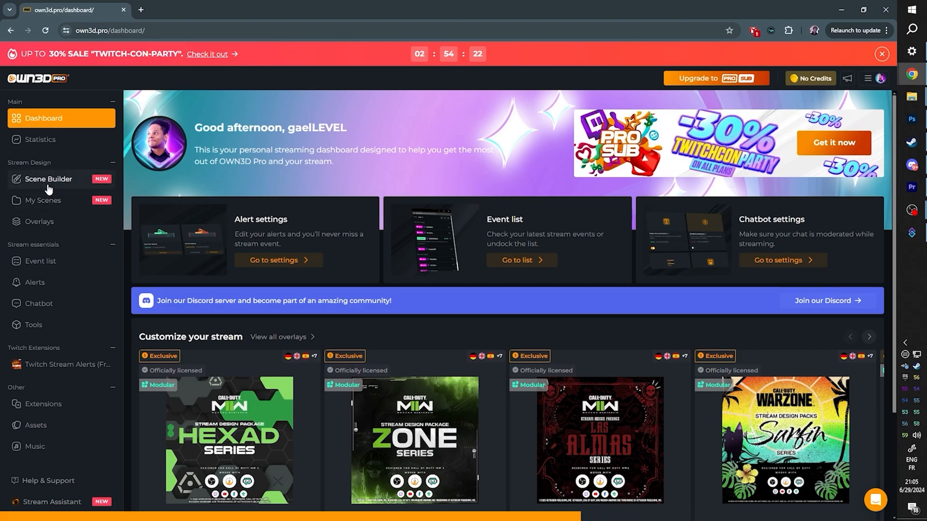
Create scenes in Scene Builder via Complete Setup with automatic selection and the Avoid series.
left_click(49, 178)
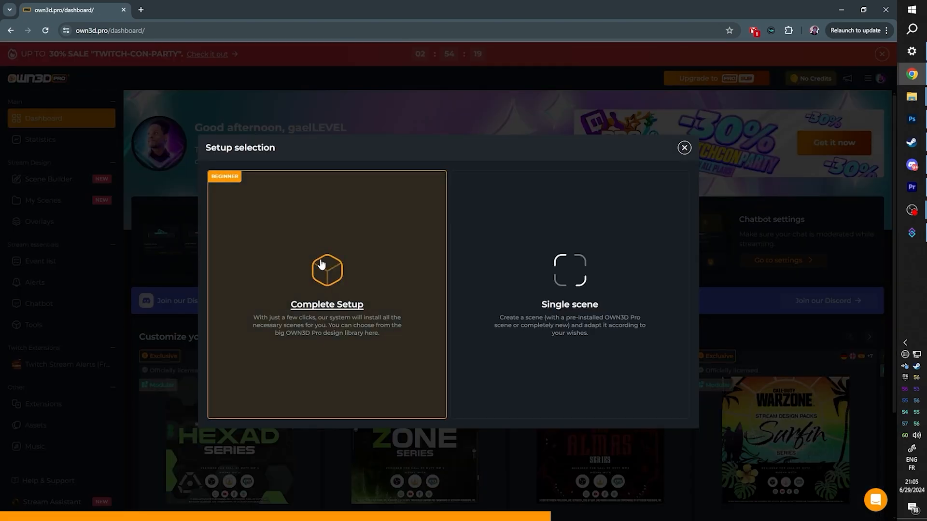
left_click(326, 272)
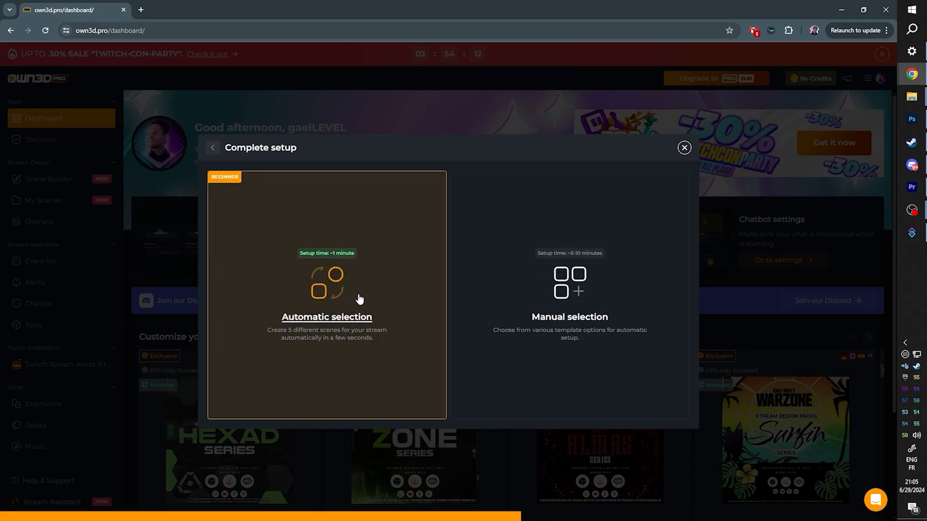
left_click(327, 295)
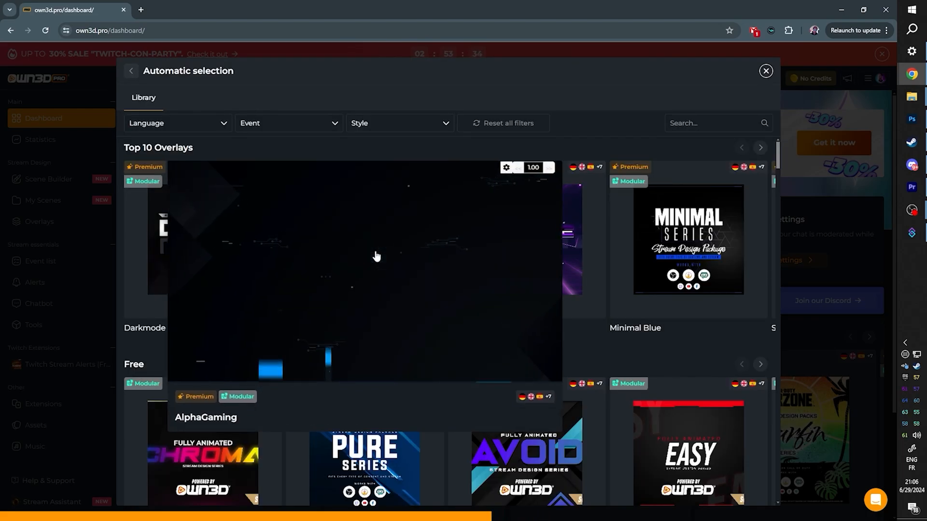
scroll("down", 3)
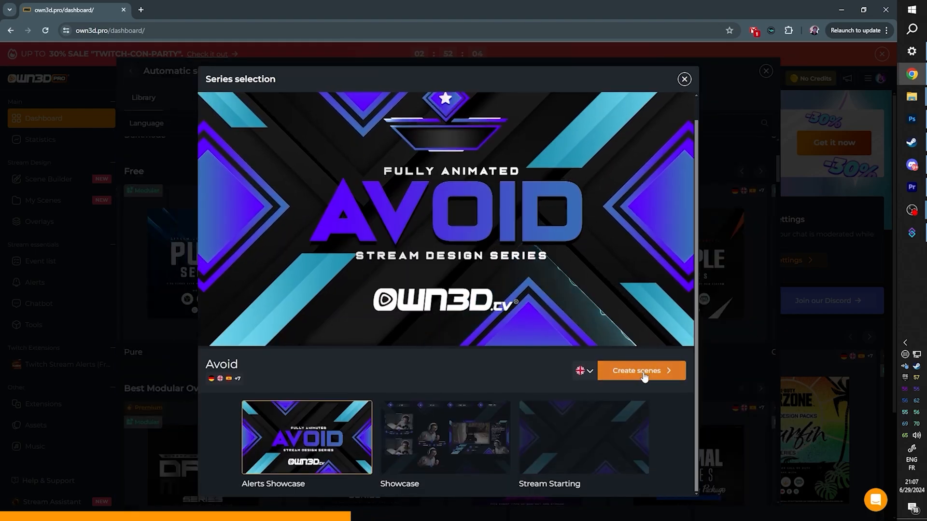
left_click(640, 371)
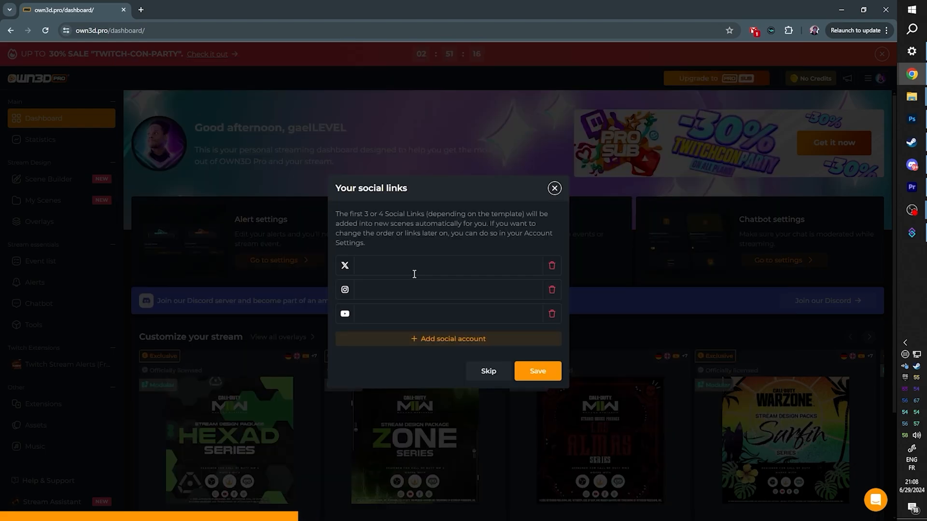
Save the social links and browse the generated Avoid scenes in My Scenes.
left_click(537, 371)
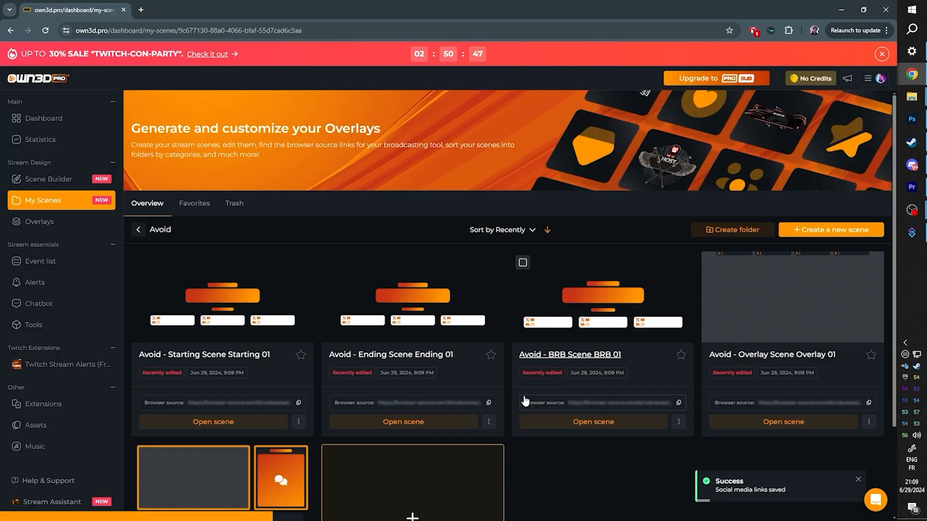
scroll("down", 3)
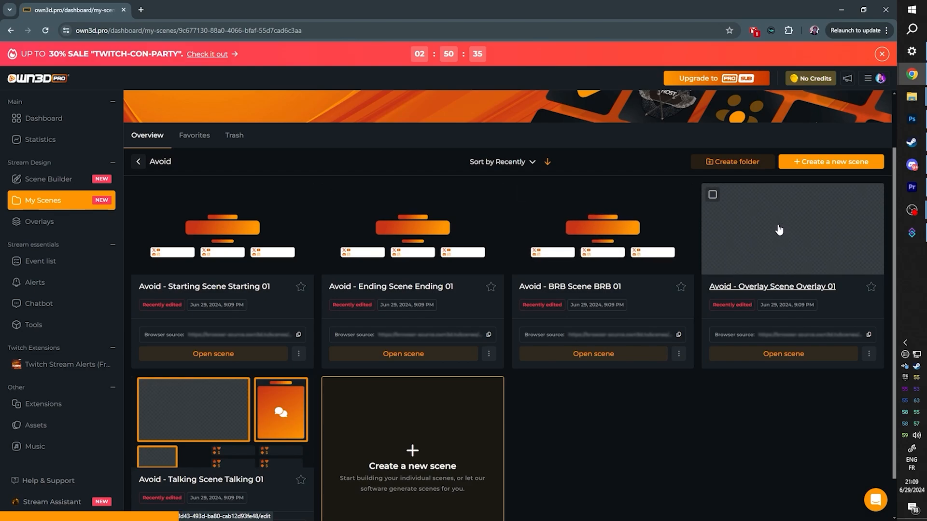
scroll("down", 3)
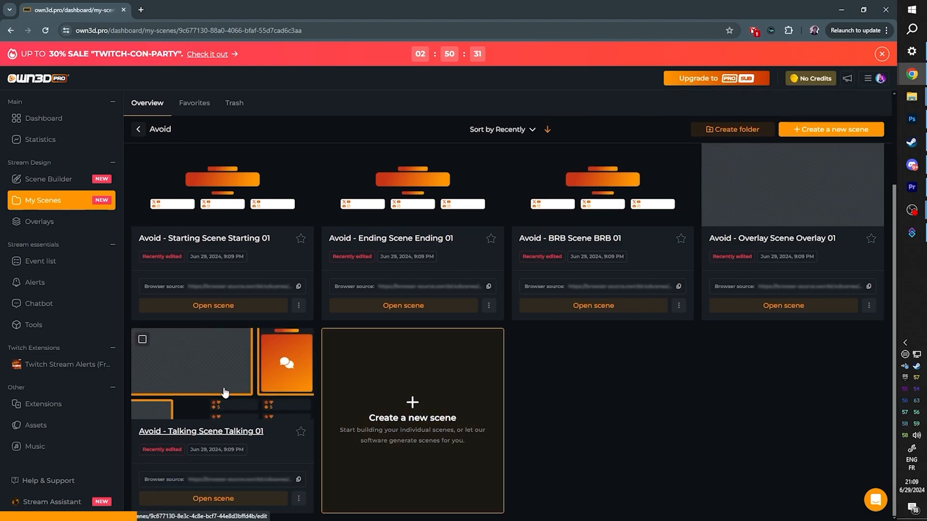
left_click(213, 305)
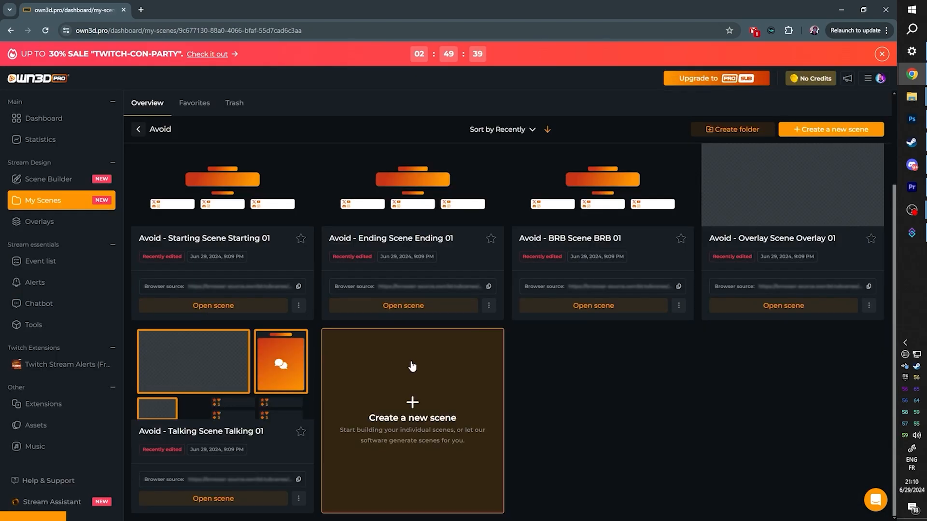
left_click(298, 306)
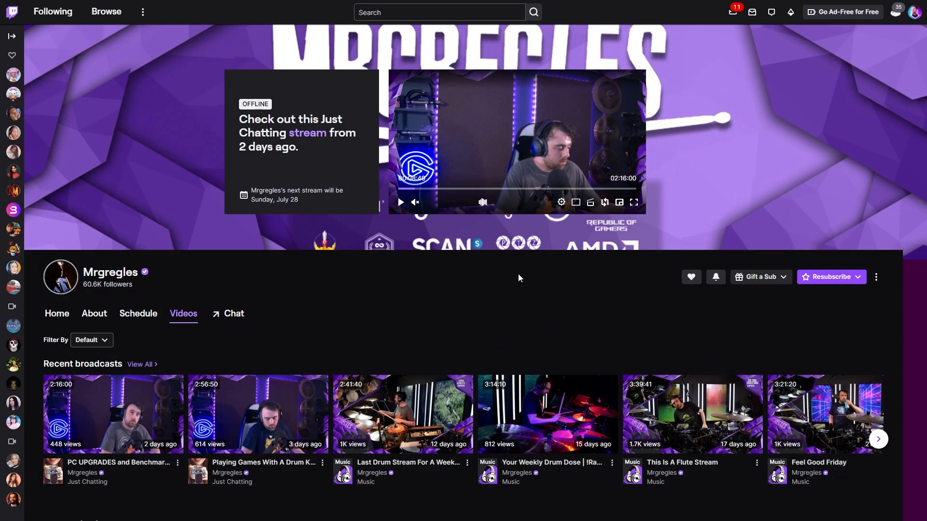
mouse_move(477, 316)
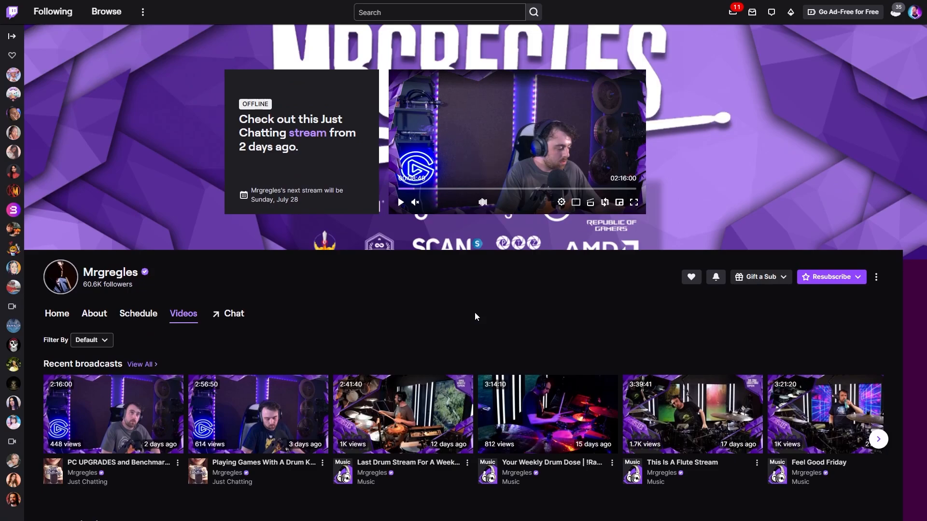
scroll("down", 3)
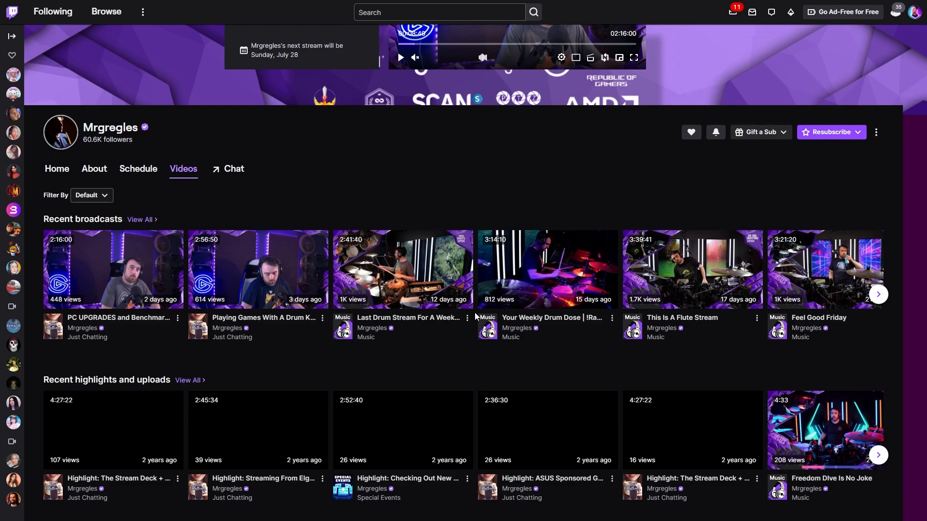
scroll("down", 3)
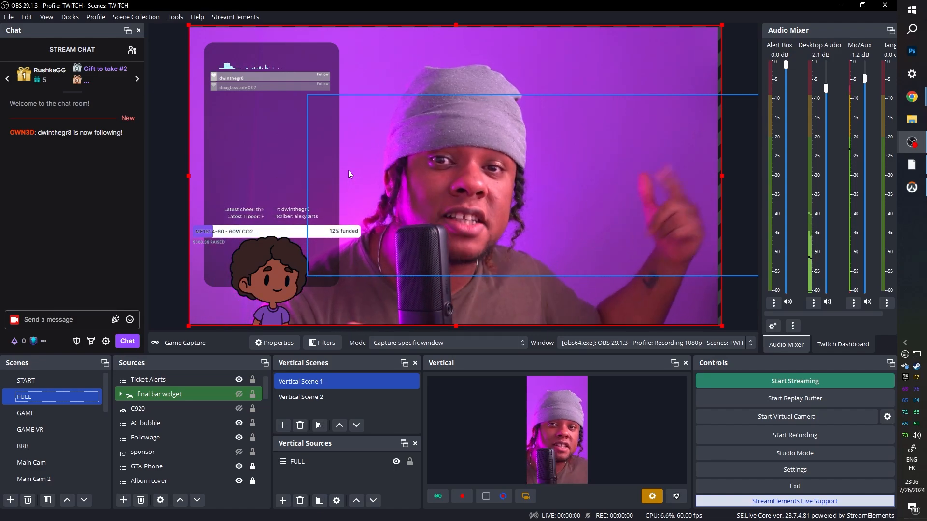
mouse_move(440, 136)
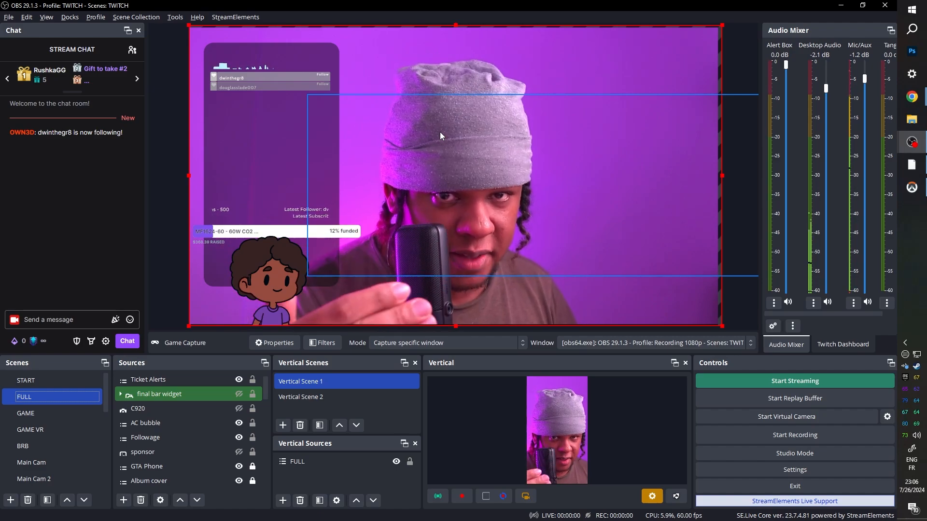
Open Tools > Advanced Scene Switcher and show the Macro tab's lobby and game macros.
left_click(174, 17)
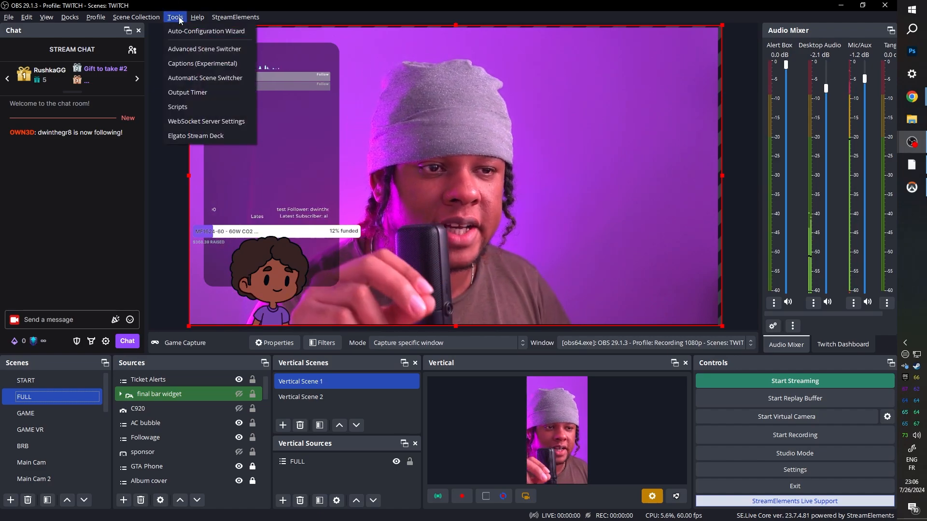
mouse_move(204, 48)
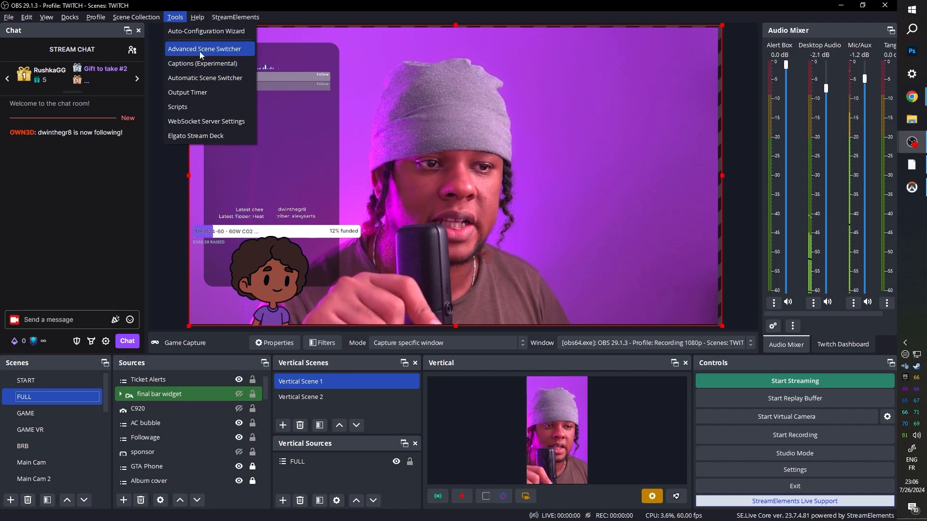
left_click(203, 48)
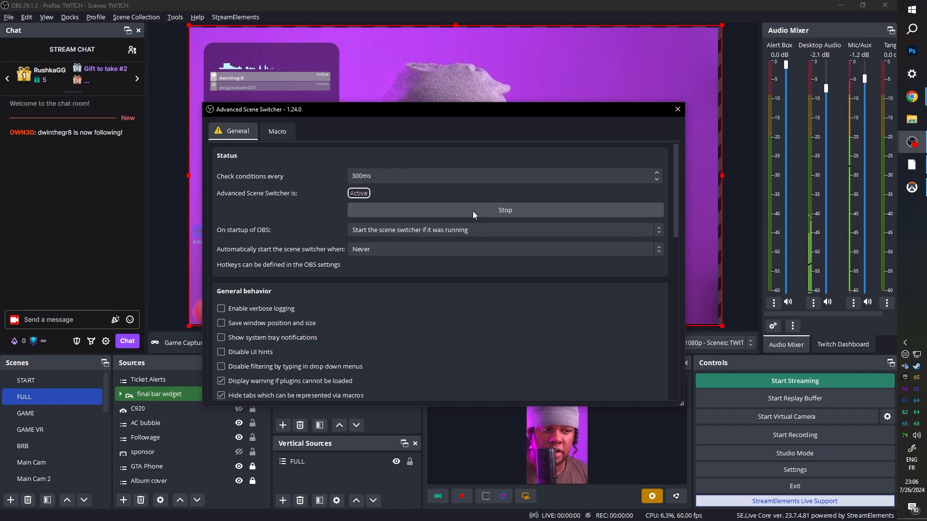
left_click(277, 131)
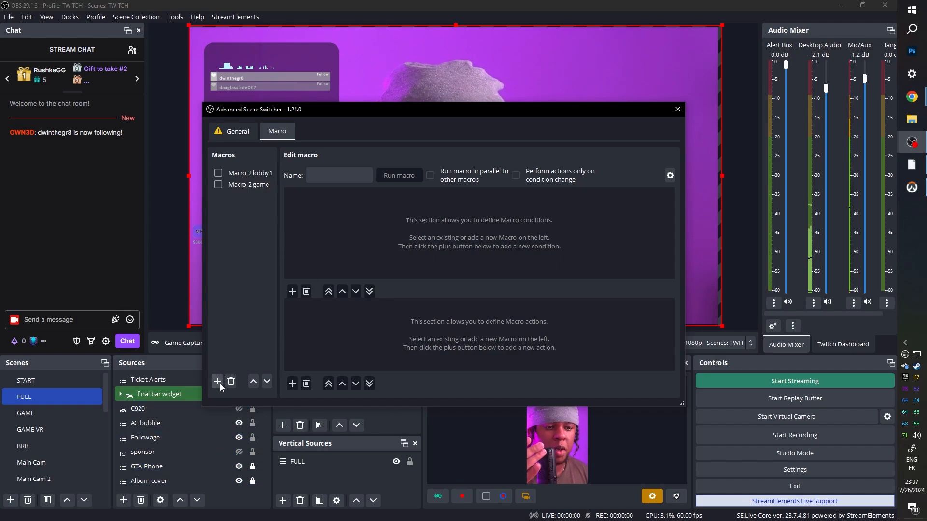
Add a new macro named Macro 1 and give it a first condition.
left_click(217, 381)
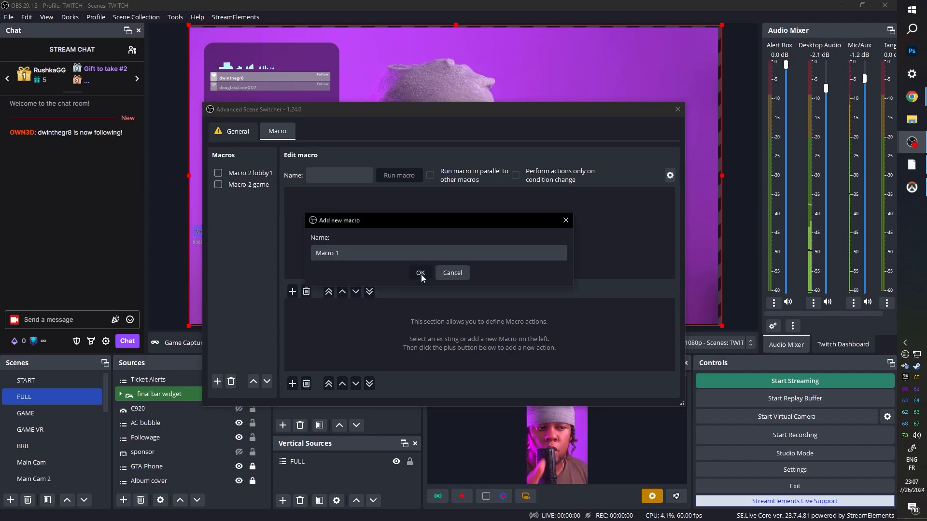
left_click(421, 274)
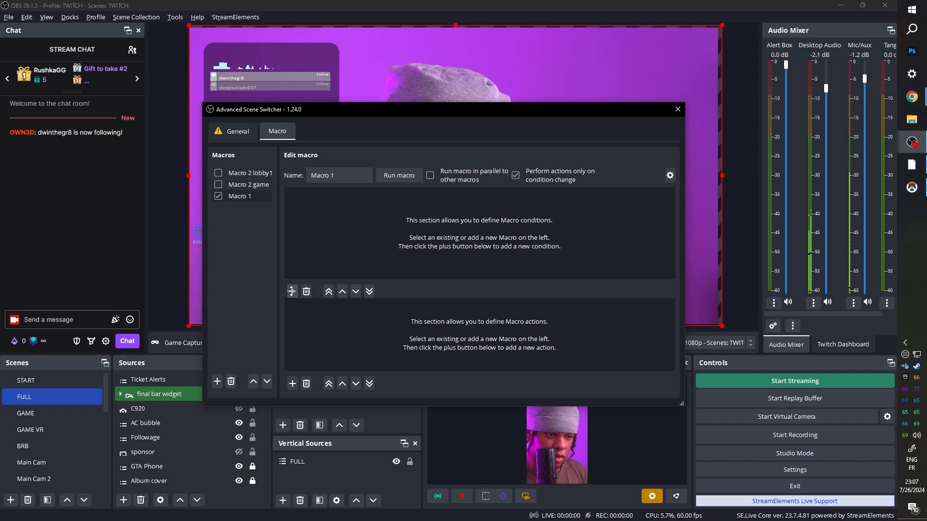
left_click(290, 291)
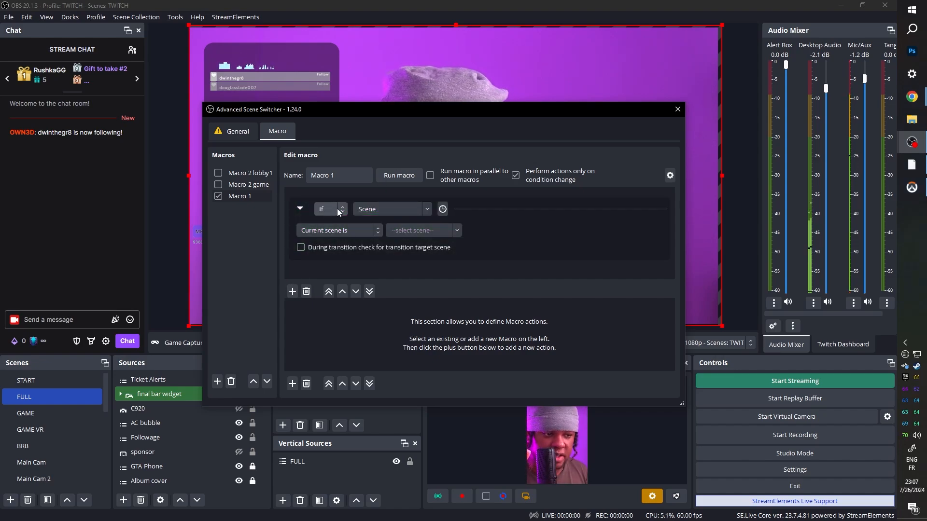
Keep the condition as If and change its type from Scene to Video, watching a Source.
left_click(329, 209)
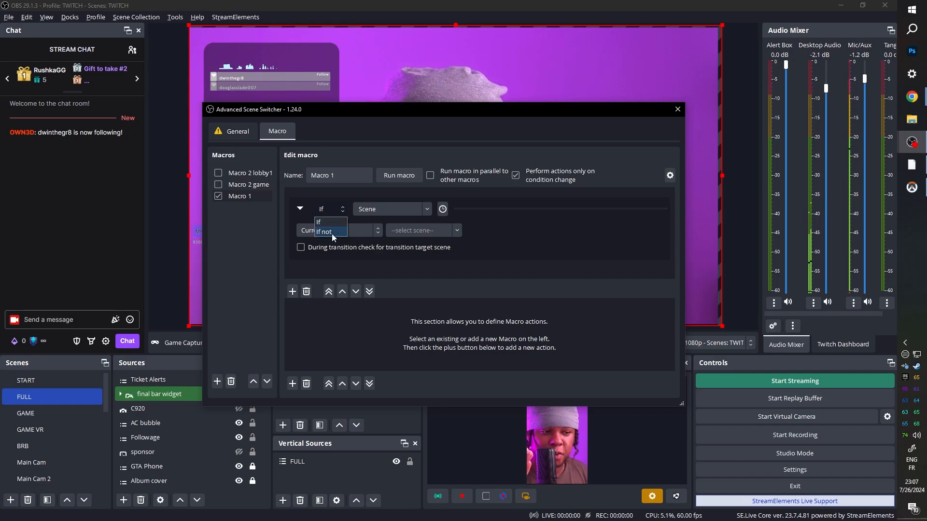
left_click(319, 222)
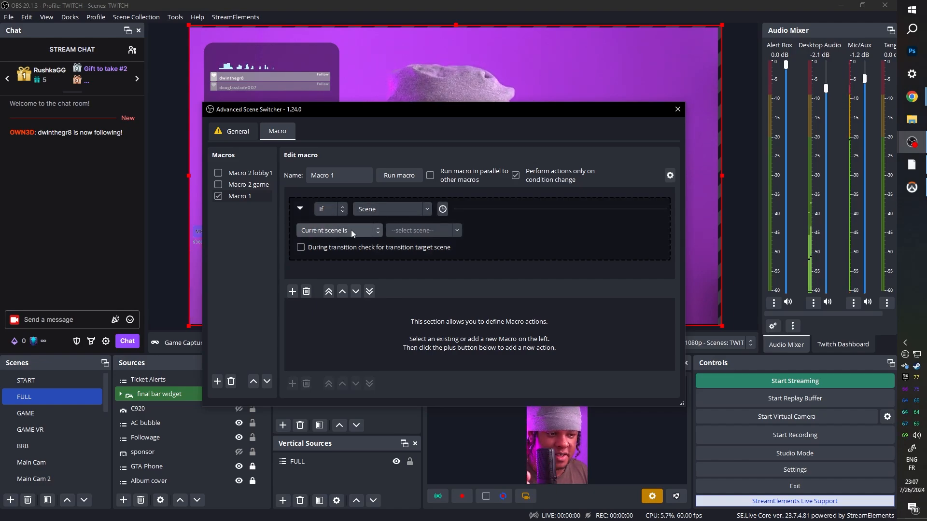
left_click(336, 230)
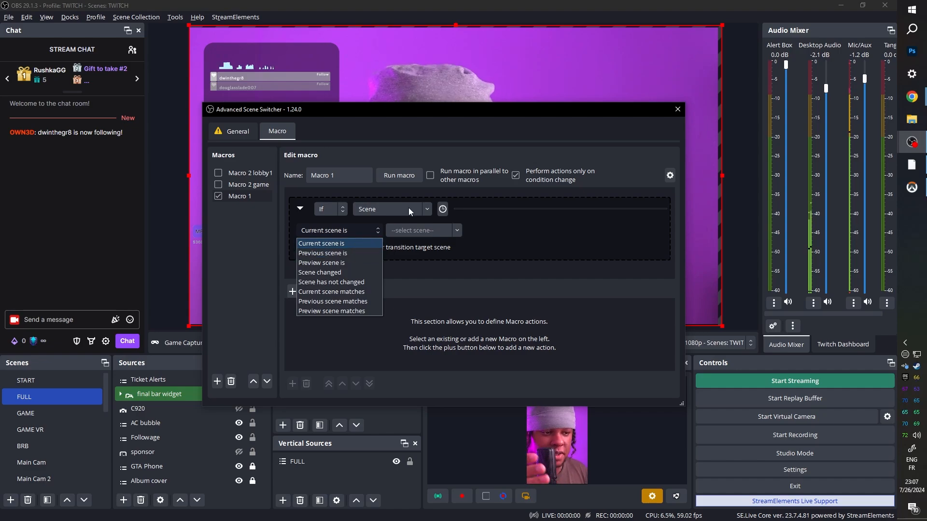
left_click(390, 209)
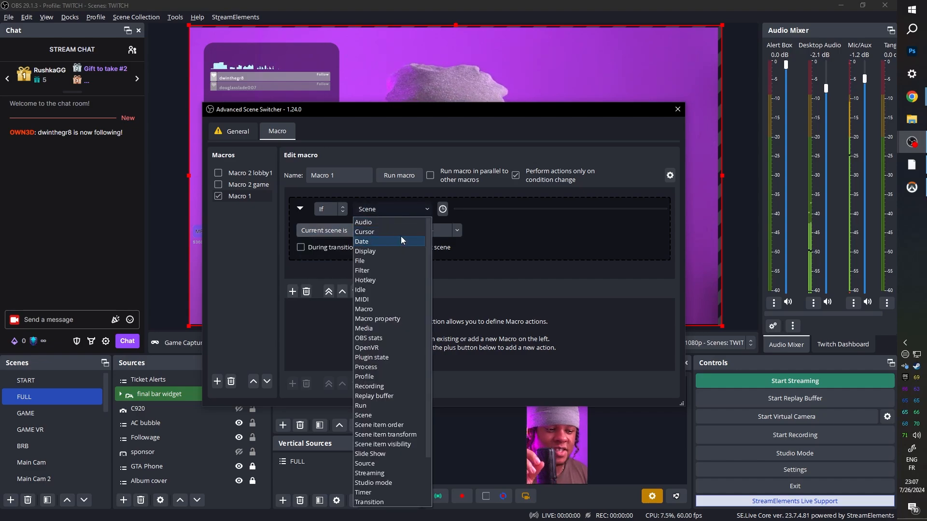
mouse_move(396, 312)
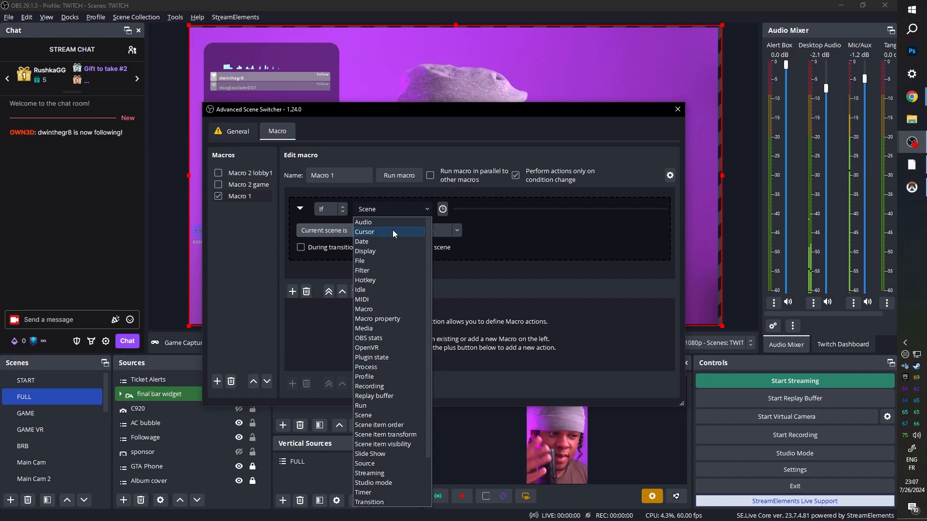
mouse_move(389, 244)
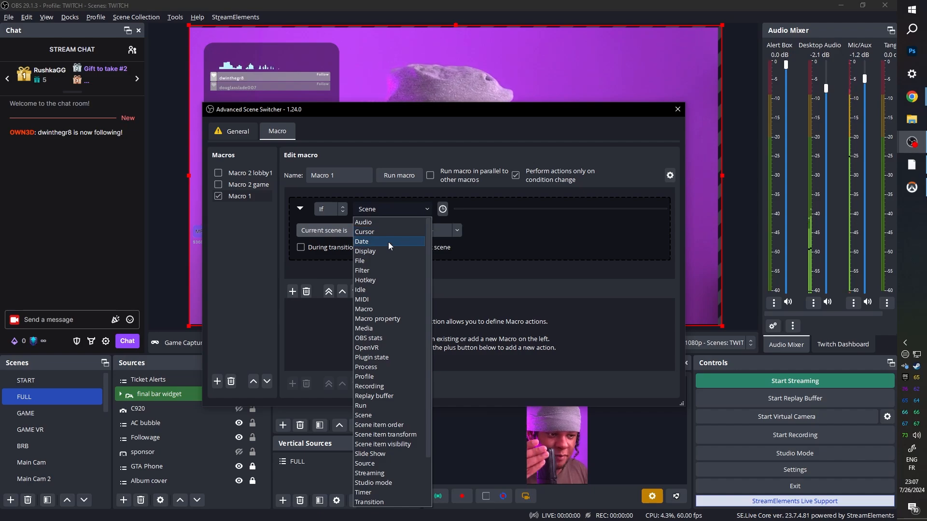
mouse_move(389, 337)
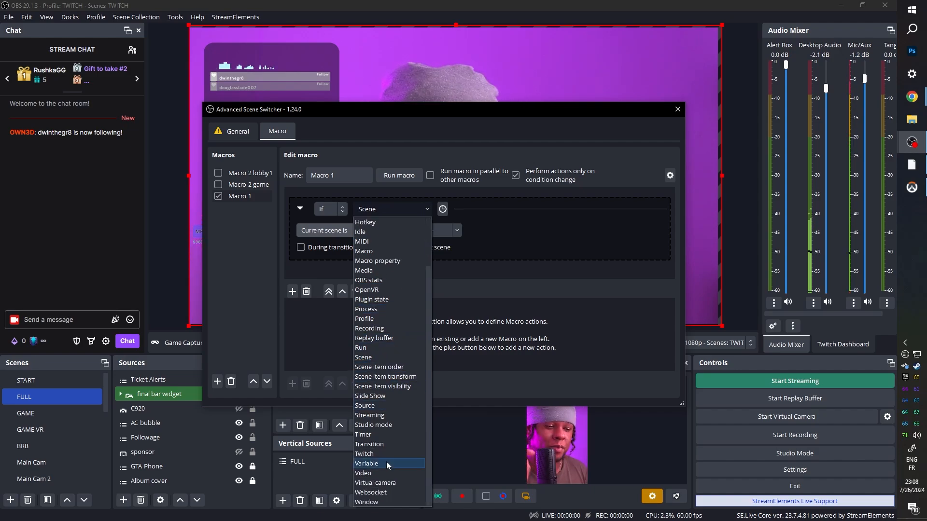
mouse_move(367, 473)
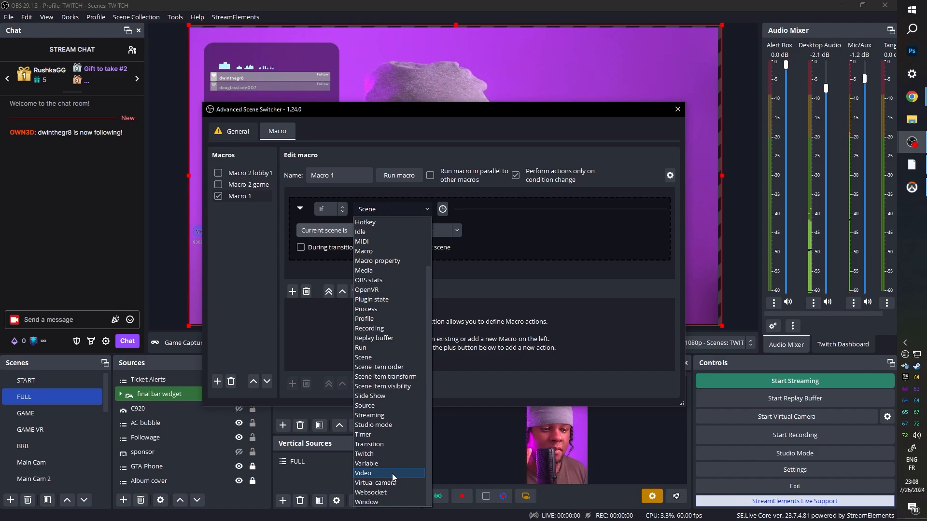
left_click(363, 473)
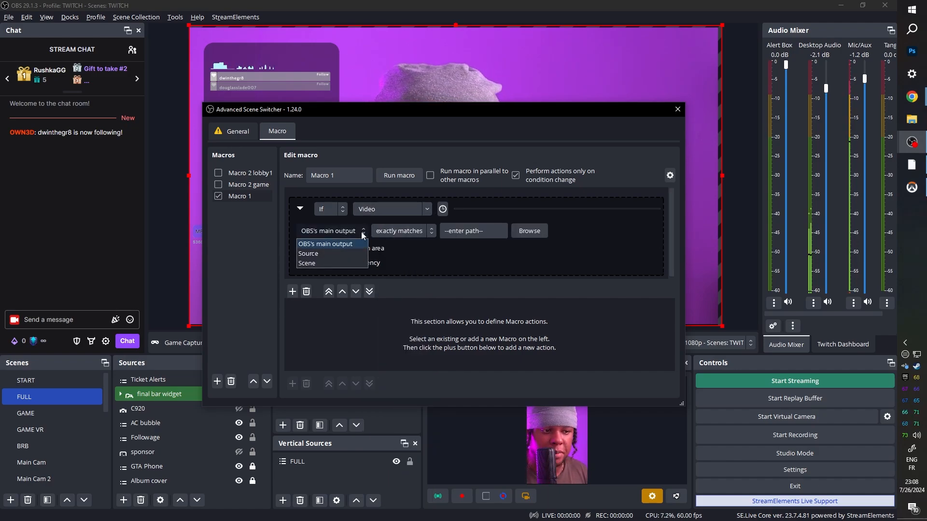
mouse_move(335, 258)
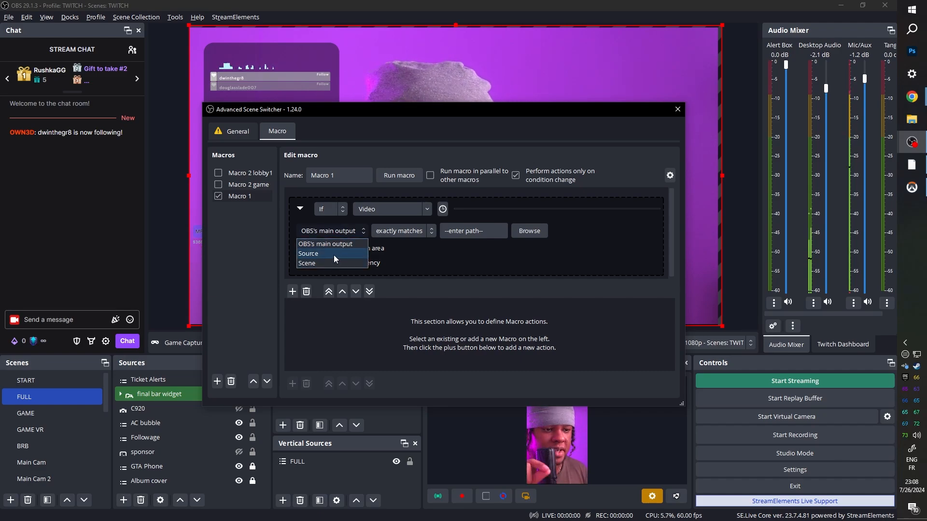
left_click(308, 253)
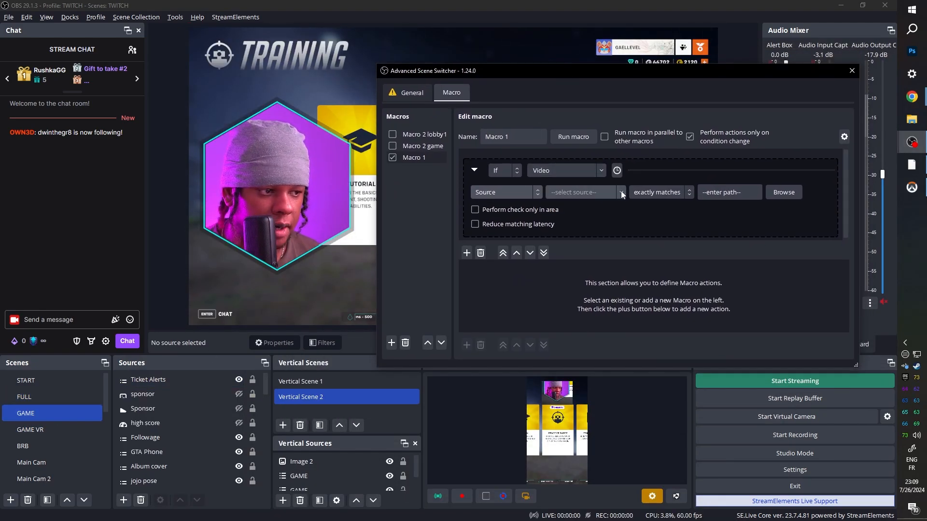
Watch the Game Capture source and compare its video against an image pattern.
left_click(142, 408)
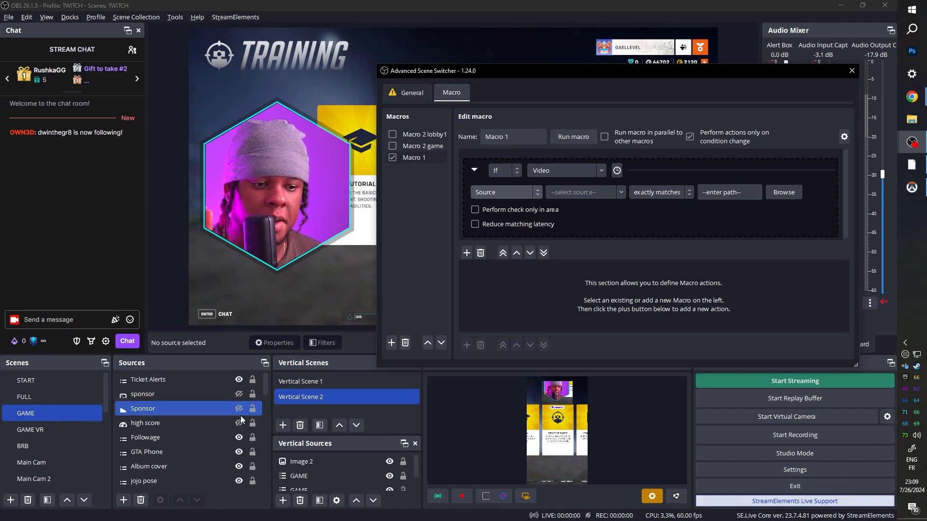
left_click(584, 192)
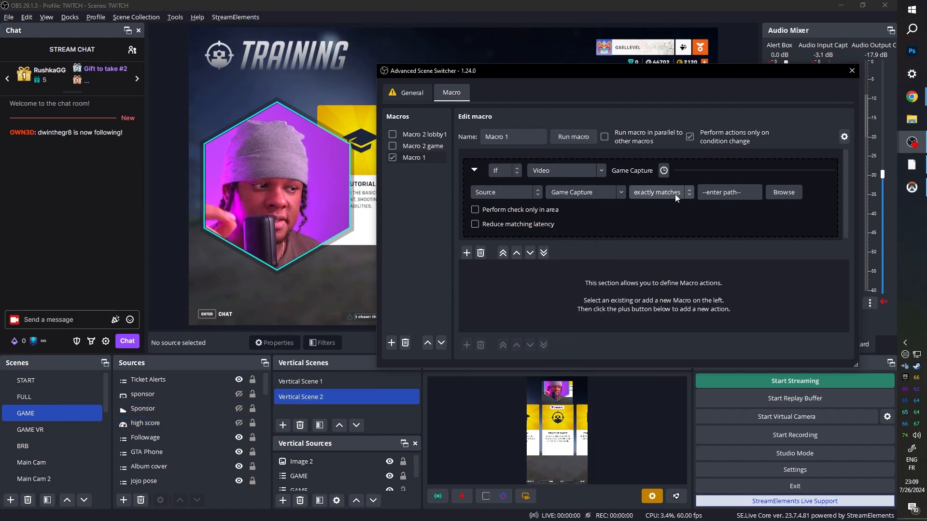
left_click(657, 192)
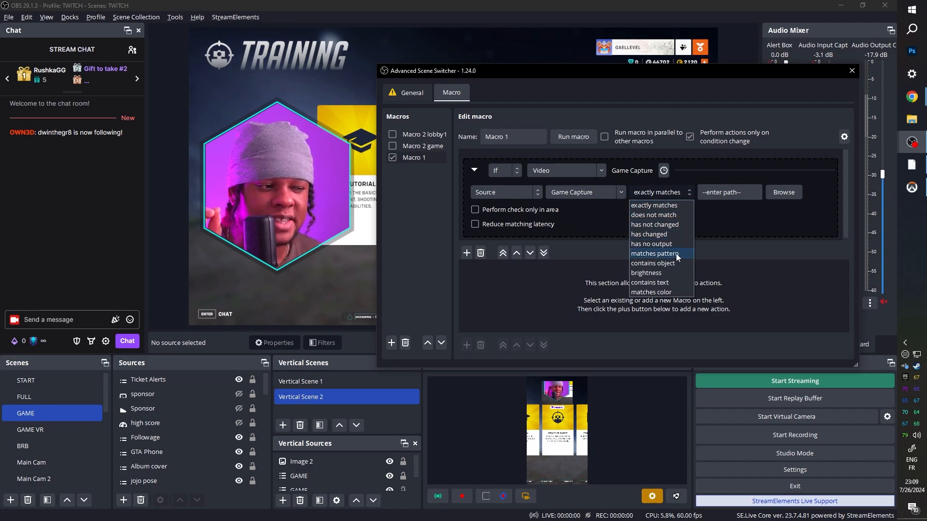
mouse_move(653, 206)
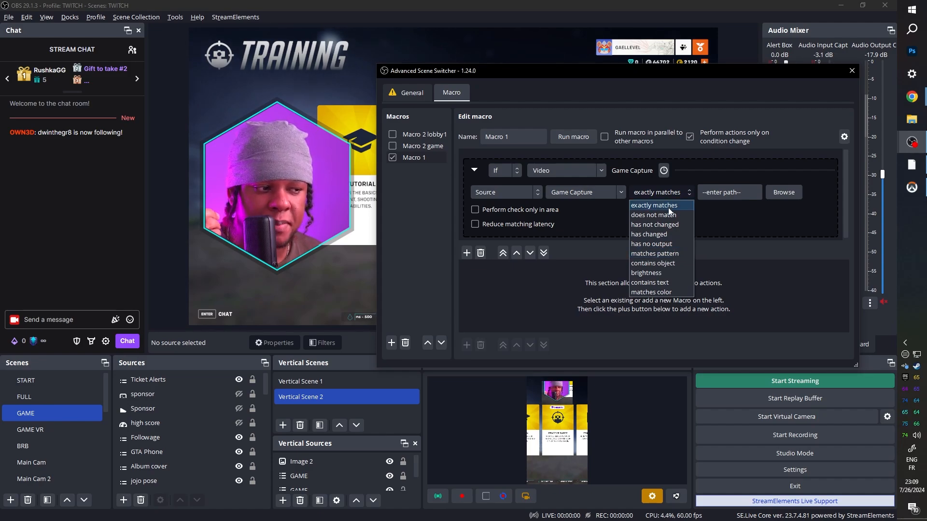
mouse_move(653, 253)
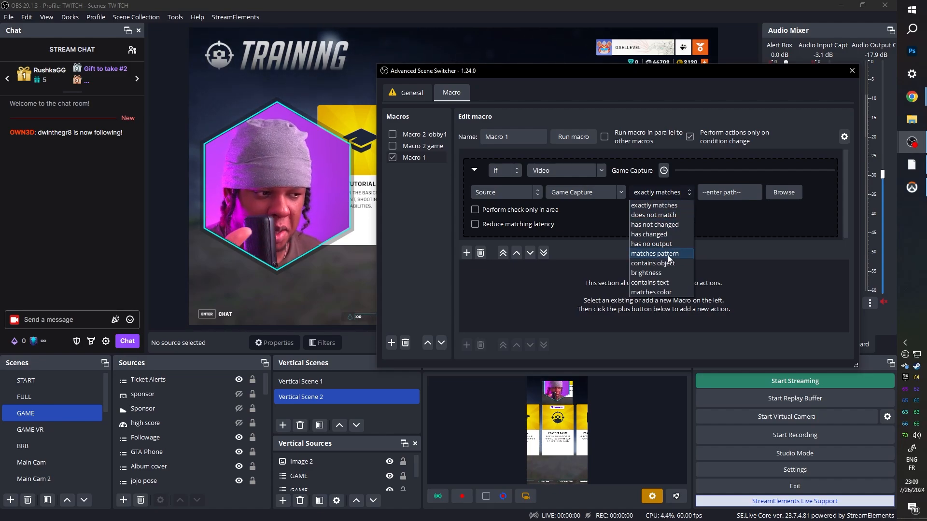
left_click(654, 252)
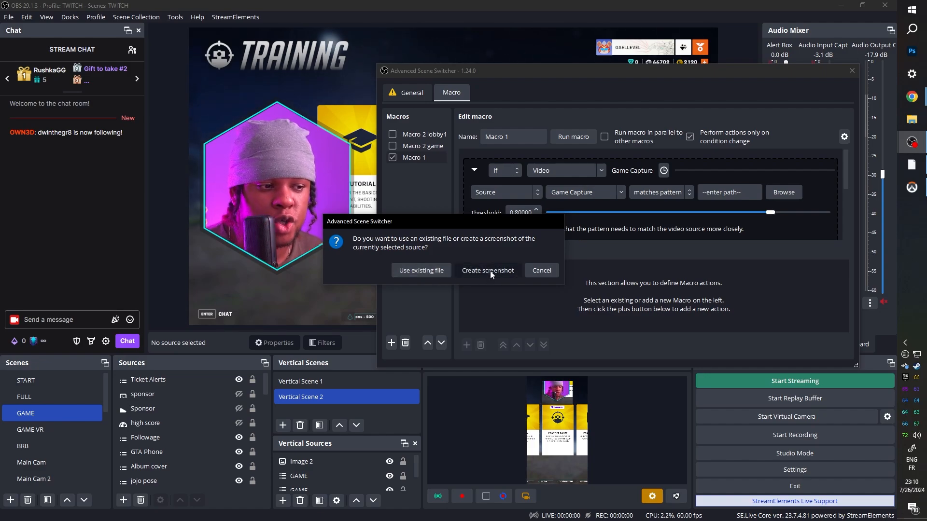
Save a Game Capture screenshot as MAIN lobby.png, then recapture it and overwrite the file.
left_click(487, 270)
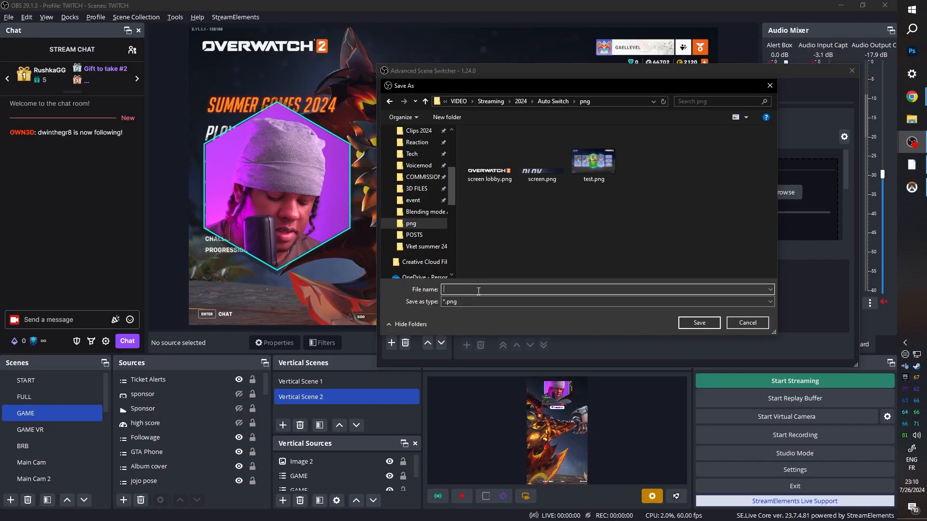
left_click(746, 323)
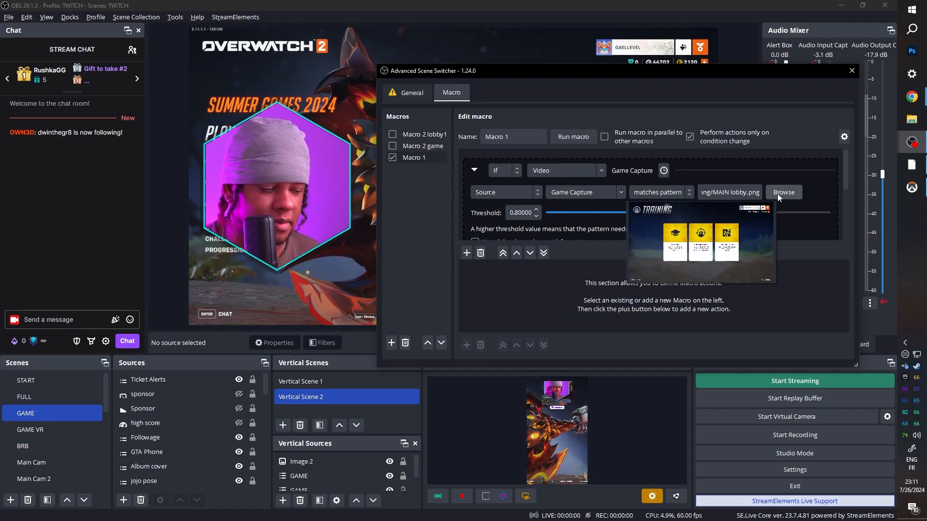
left_click(783, 192)
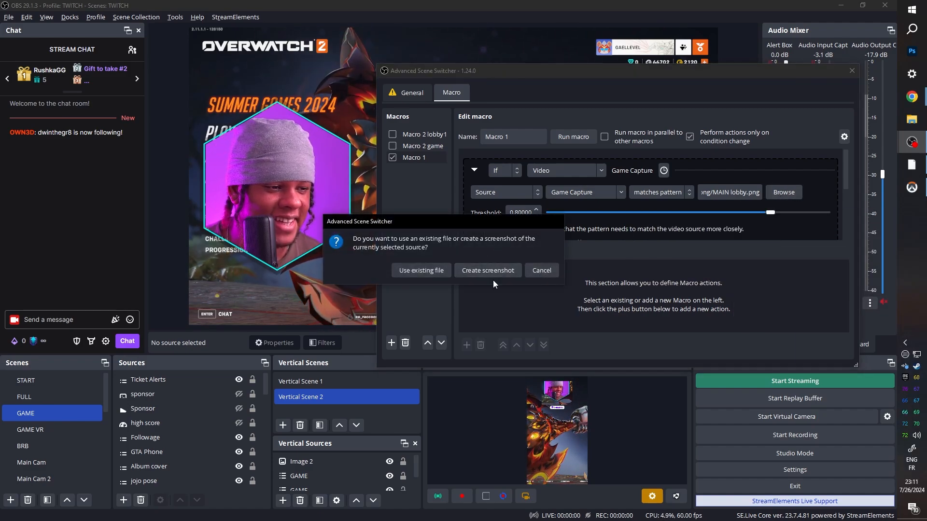
left_click(487, 270)
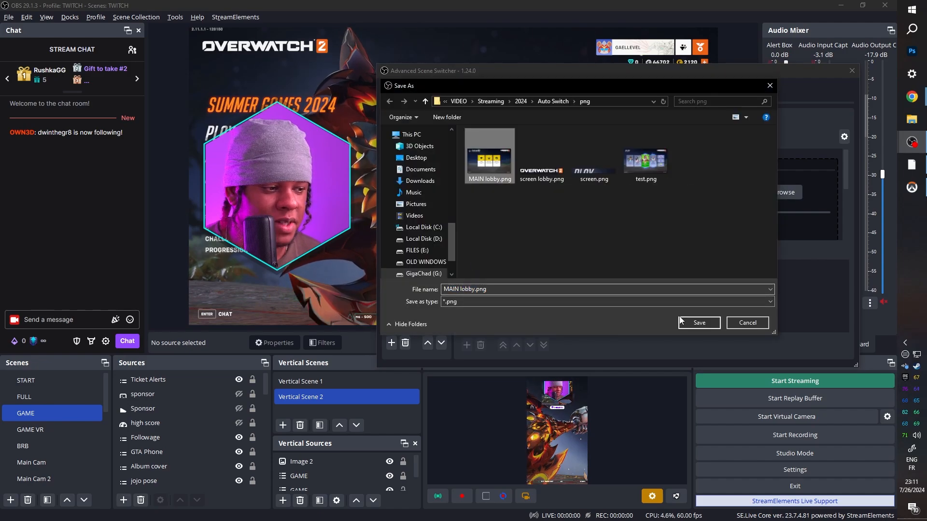
left_click(698, 322)
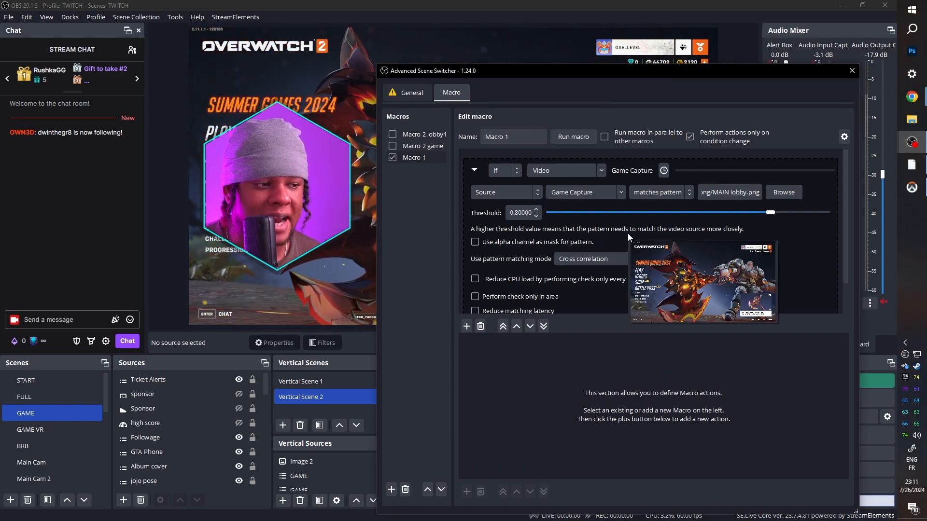
mouse_move(683, 234)
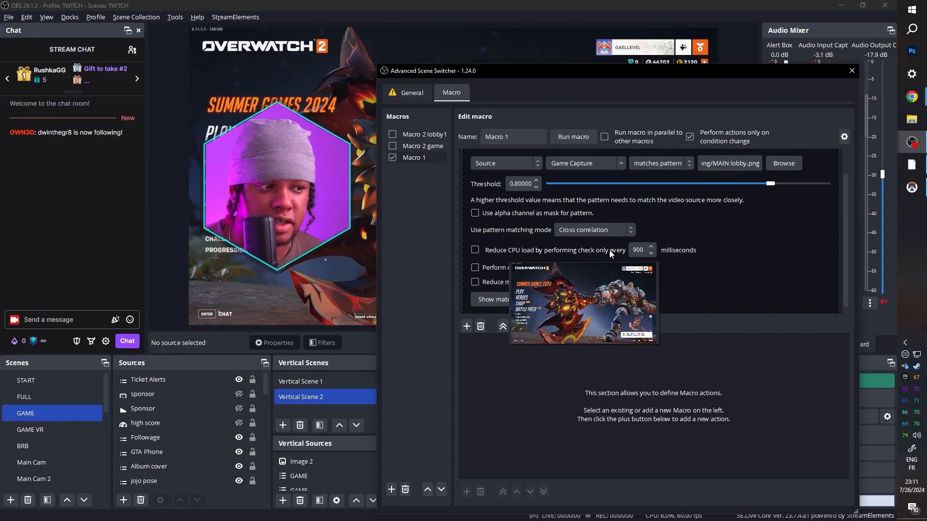
Enable checking only every 900 milliseconds and only within a selected area.
left_click(475, 250)
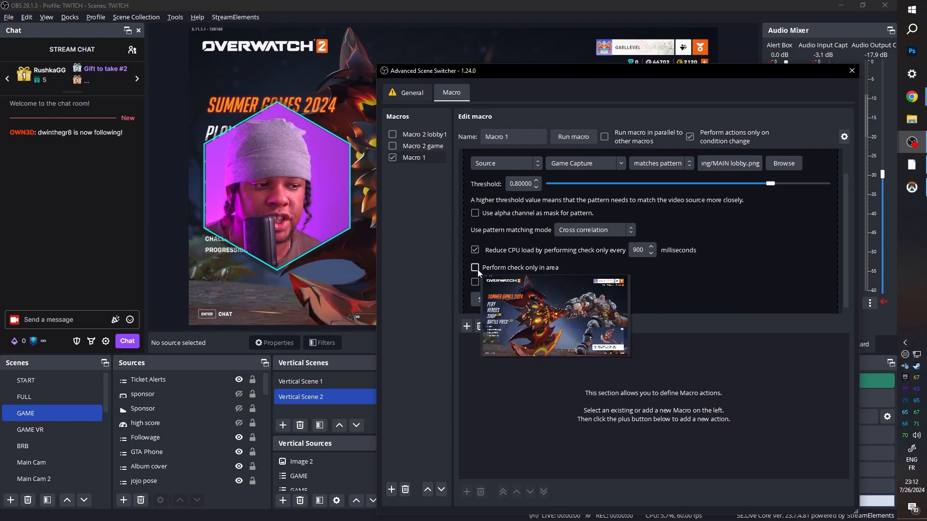
left_click(474, 267)
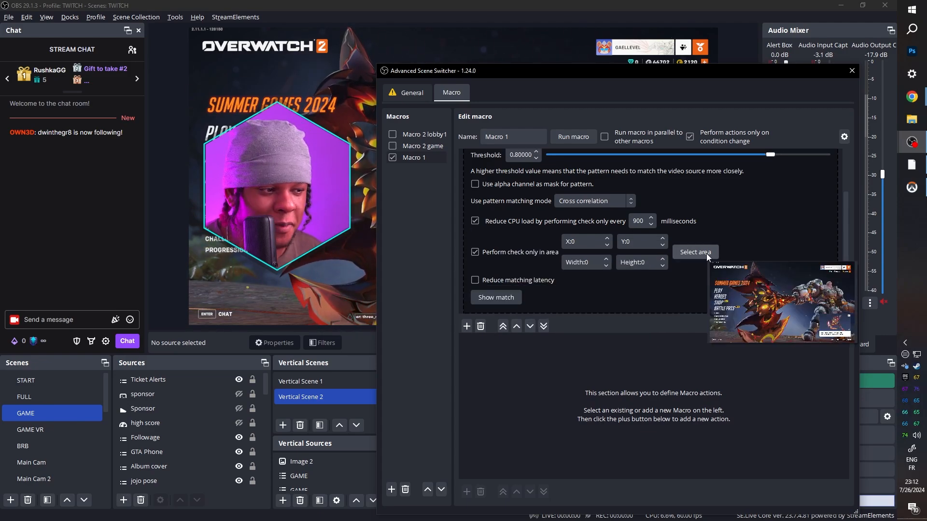
Set the check area to the top-right badge (X 1468, Y 50, 402x58) and recapture MAIN lobby.png.
left_click(695, 252)
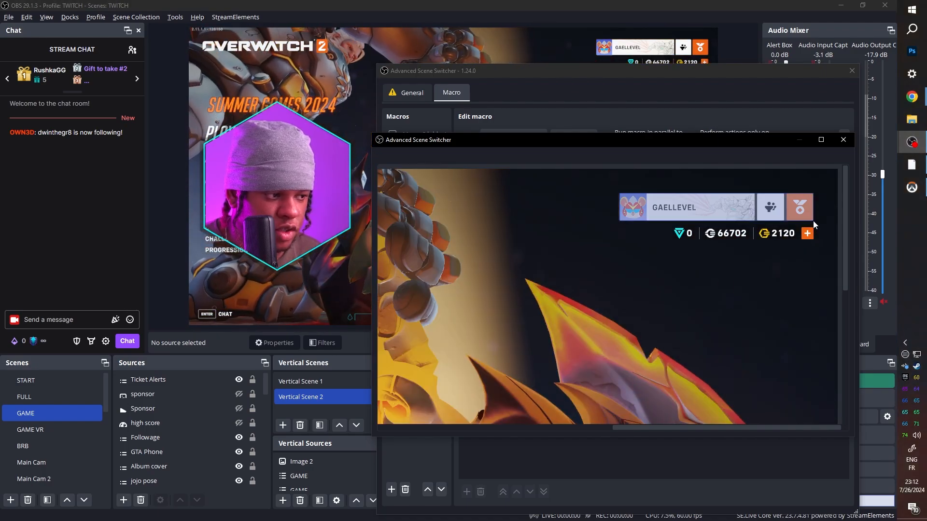
left_click(842, 140)
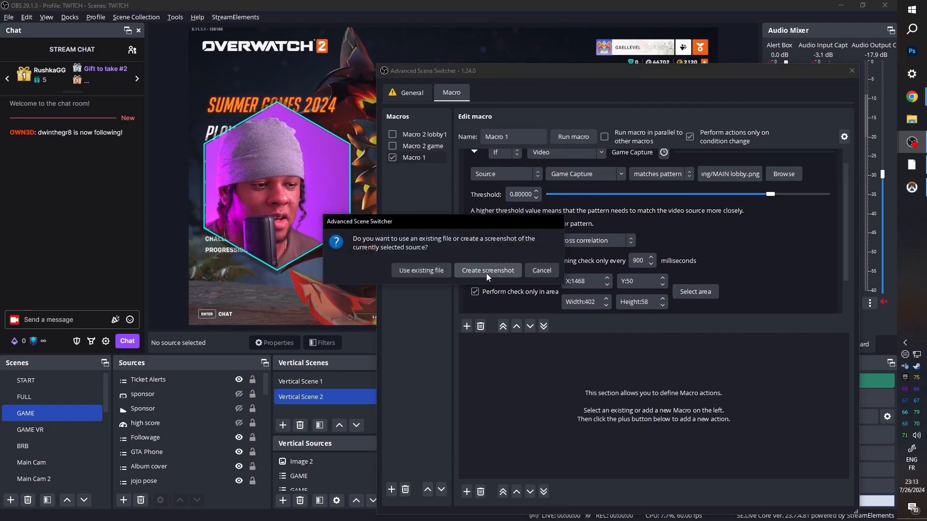
left_click(487, 272)
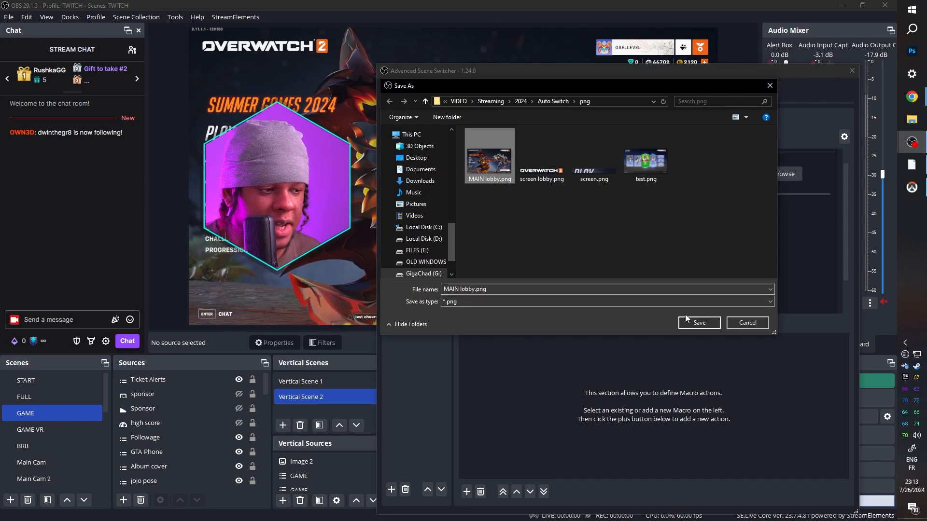
left_click(698, 323)
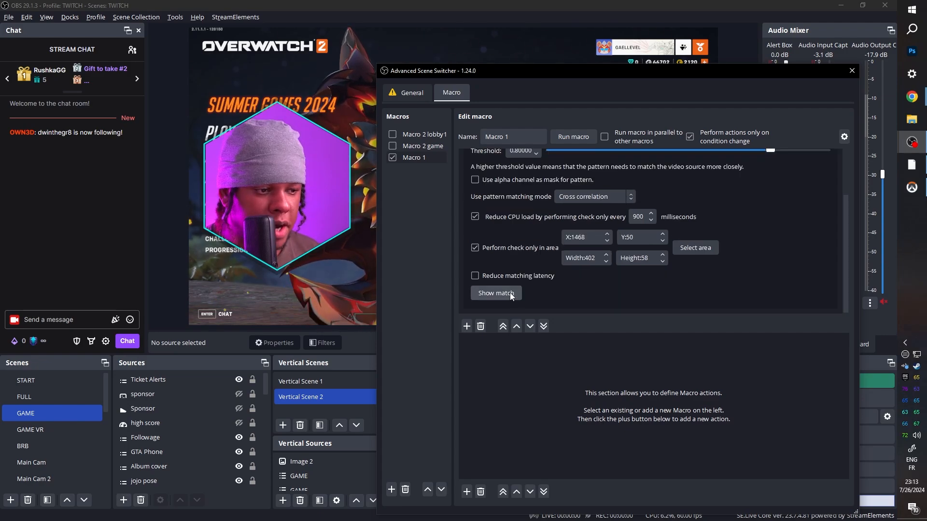
Use Show match to test whether the lobby pattern is found in the game.
left_click(495, 293)
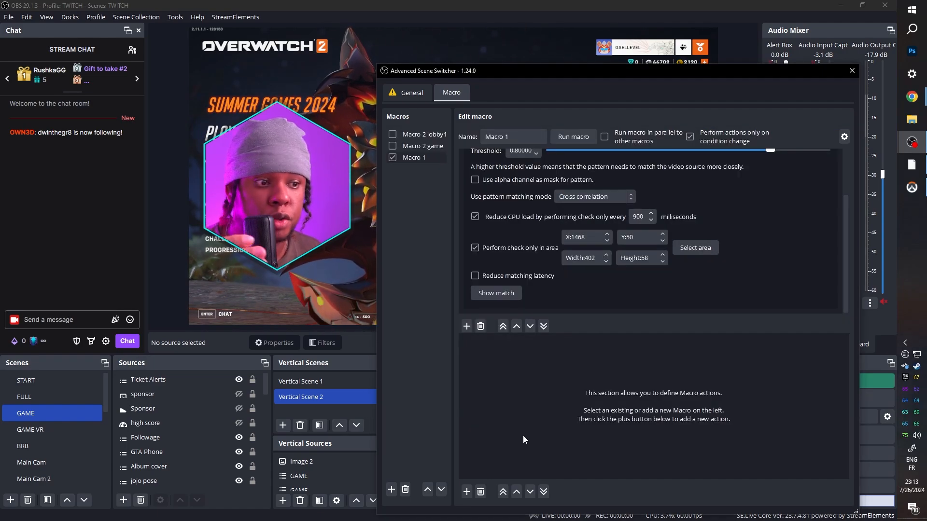
mouse_move(526, 455)
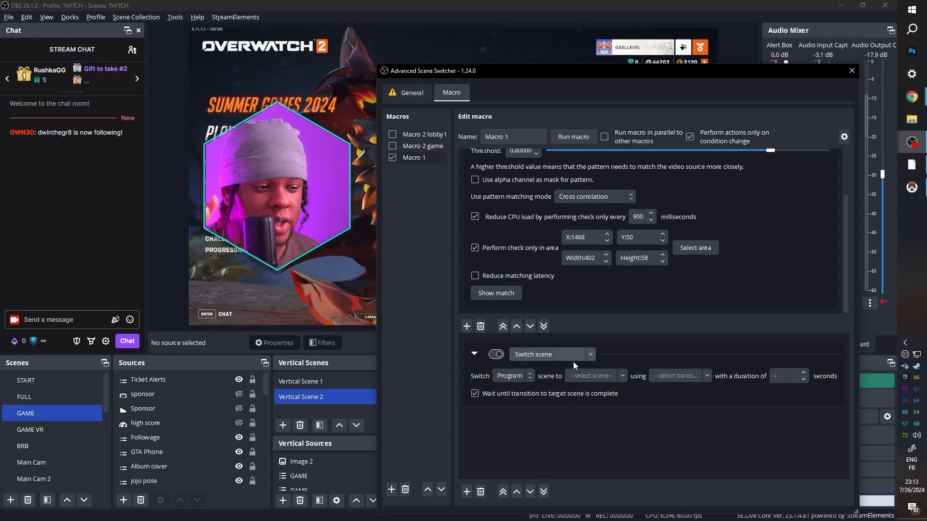
Switch Macro 1 to FULL with Current Transition and run it in parallel.
left_click(552, 354)
type("FULL")
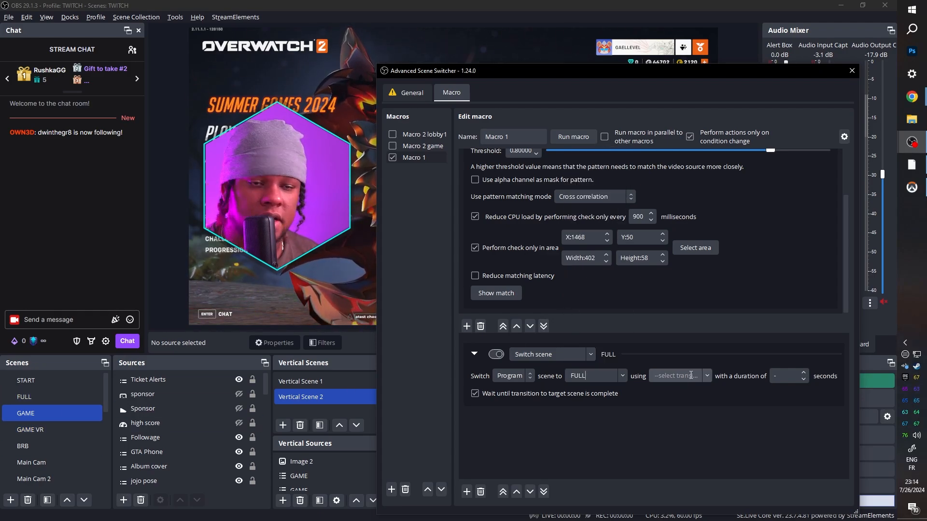
left_click(680, 376)
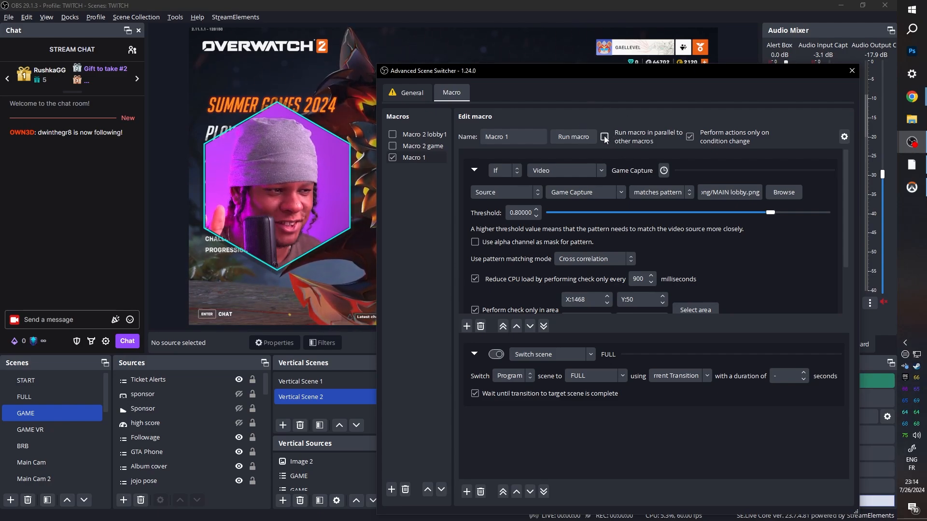
left_click(415, 158)
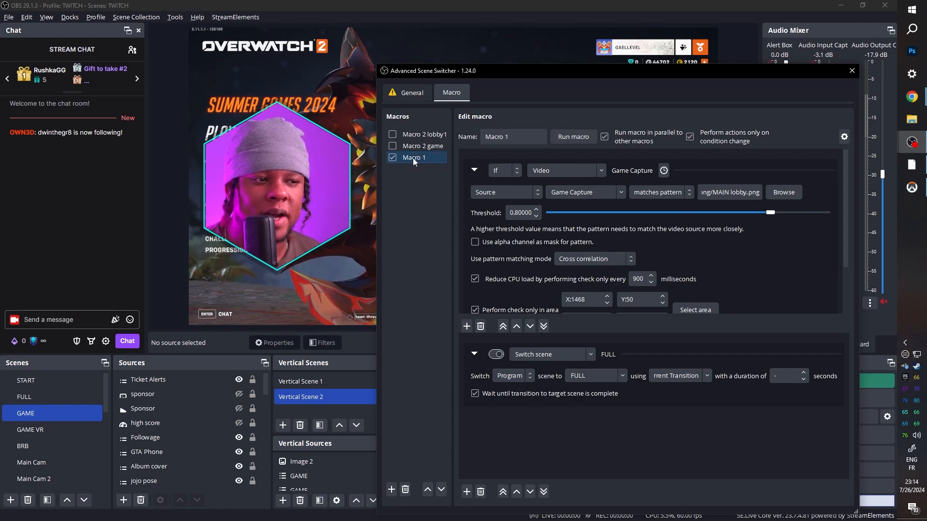
Create Macro 2 from Macro 1's context menu.
right_click(414, 157)
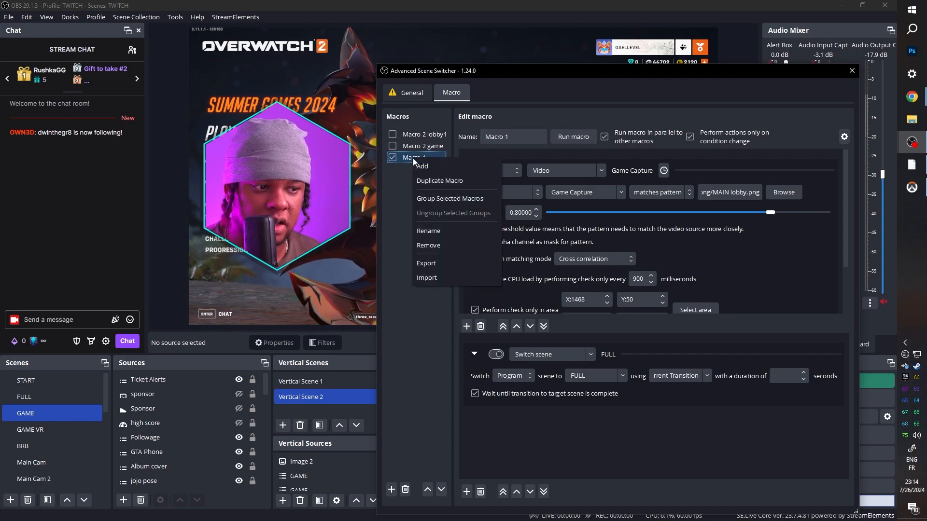
left_click(422, 166)
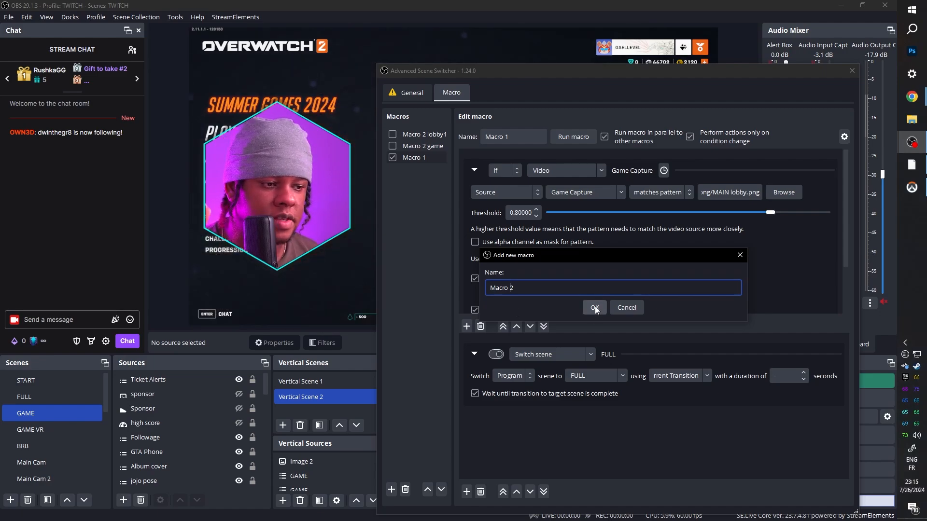
left_click(593, 308)
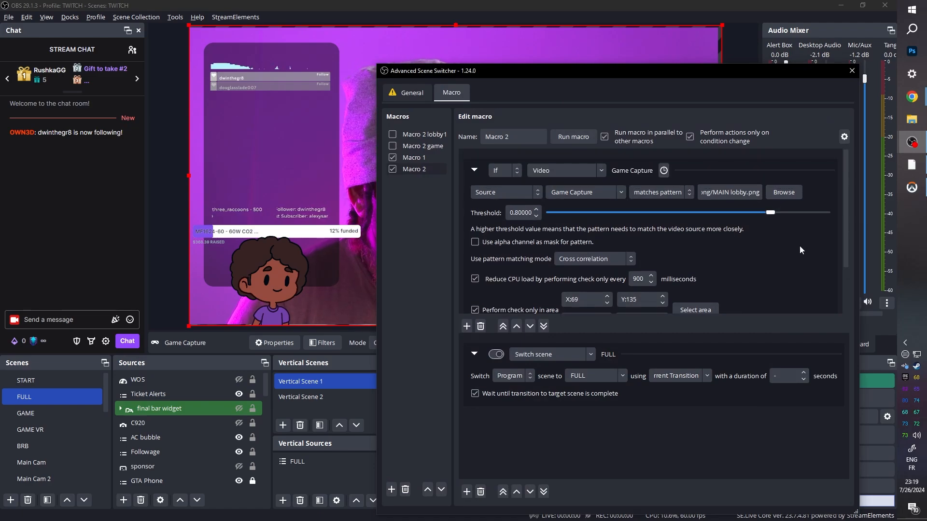
Replace Macro 2's pattern with a game capture screenshot saved as PR.png.
left_click(783, 192)
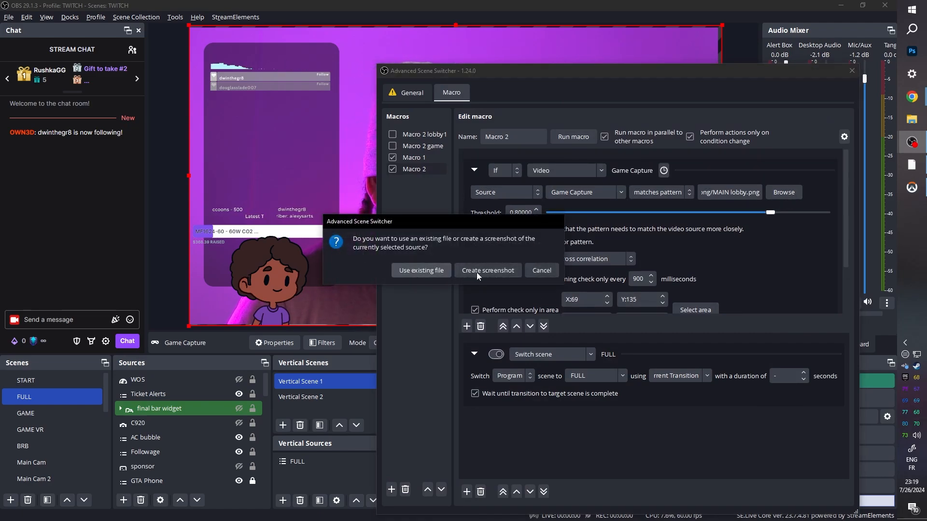
left_click(487, 270)
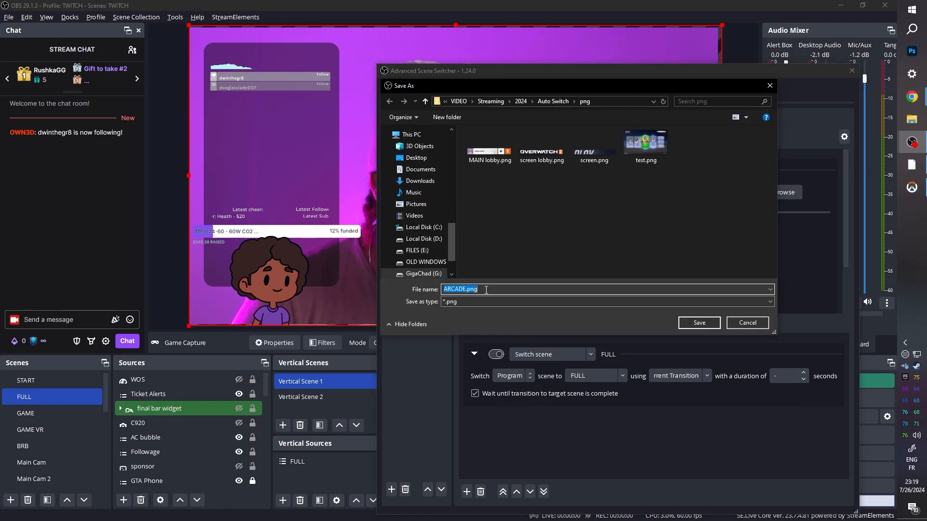
type("PR")
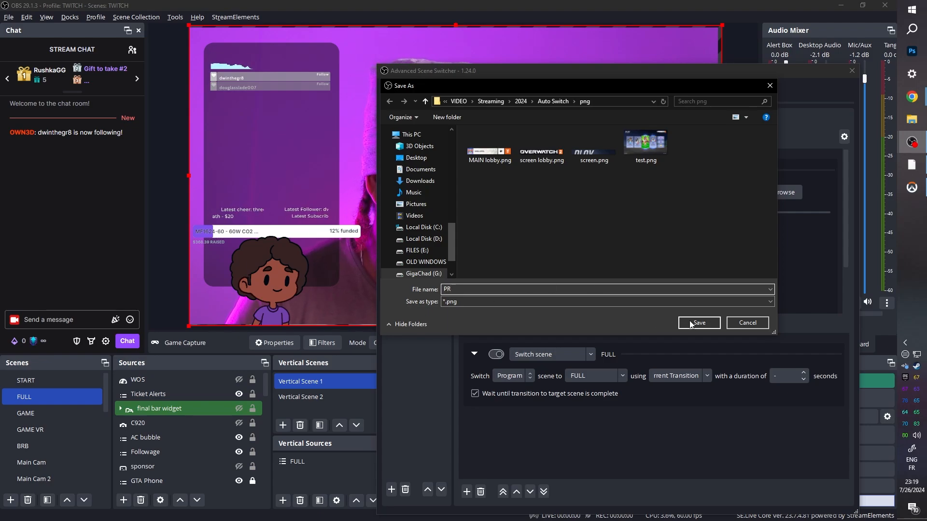
left_click(698, 323)
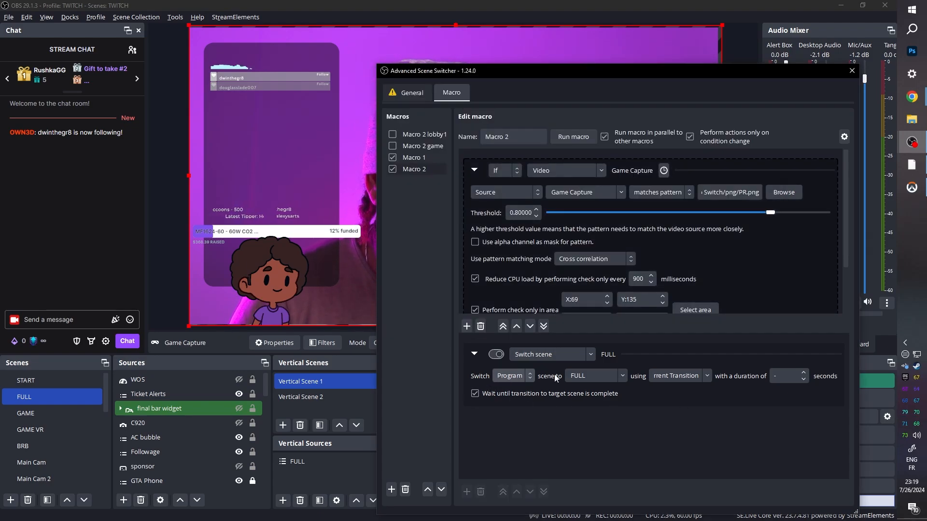
Point Macro 2's Switch scene action at GAME, then view the General tab.
left_click(594, 376)
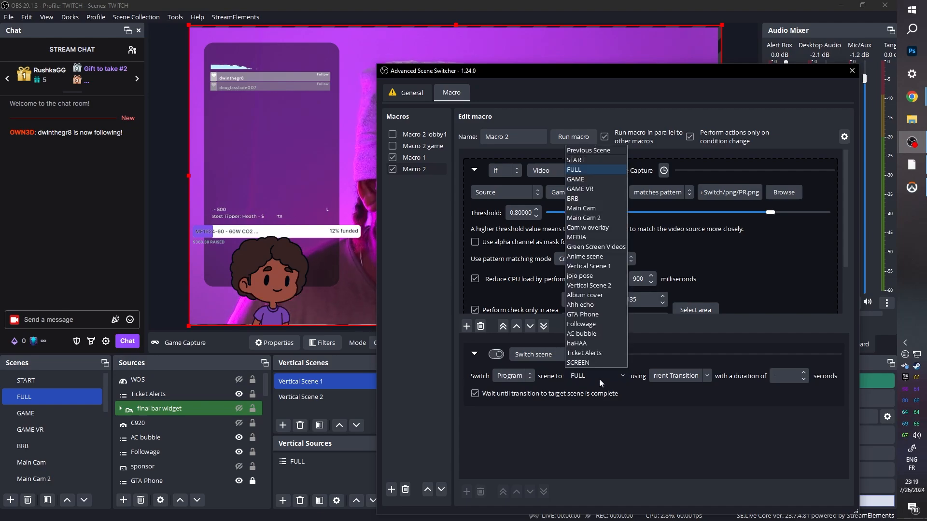
left_click(574, 179)
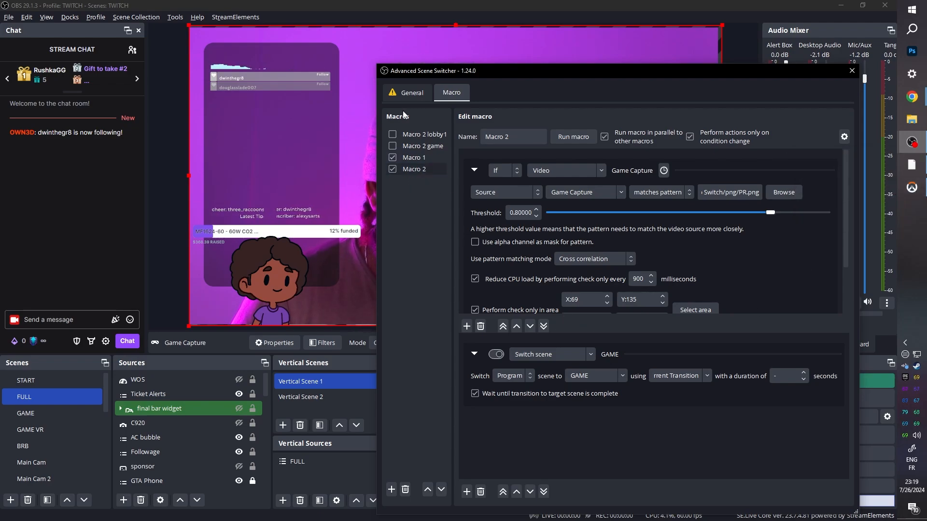
left_click(412, 92)
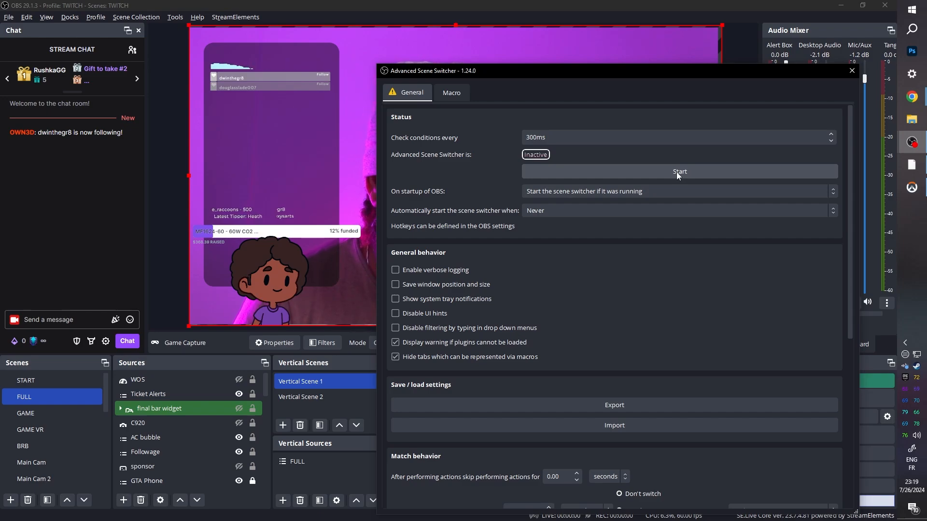
Start the Advanced Scene Switcher from its General tab.
left_click(678, 171)
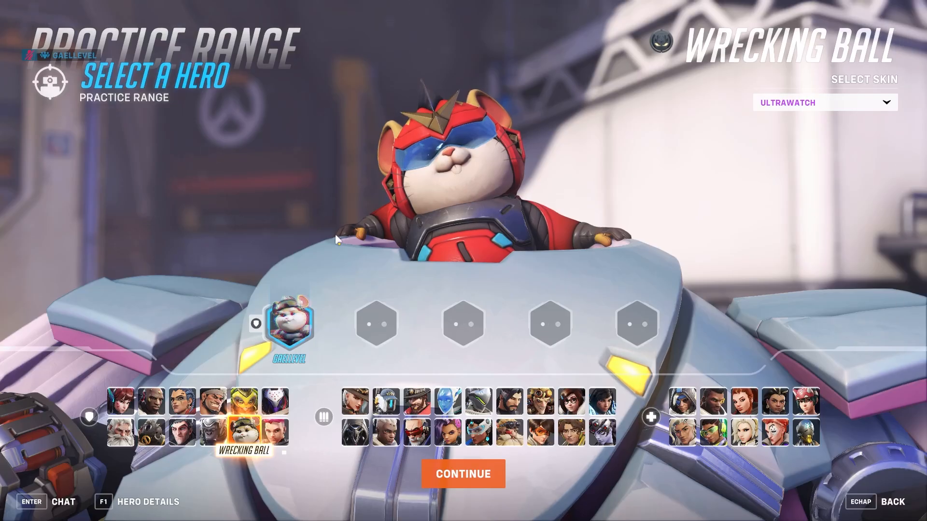
Select Wrecking Ball on the Practice Range hero-select screen.
left_click(463, 473)
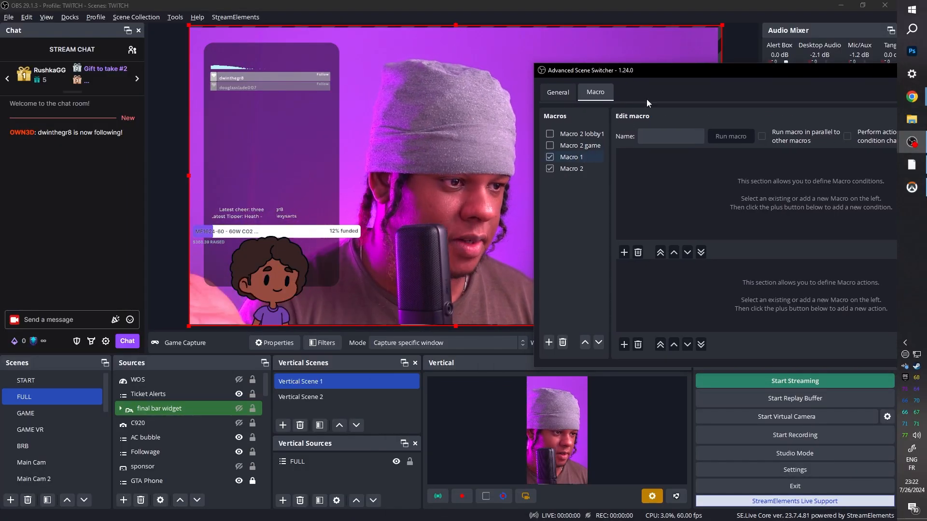
Open Macro 1 and preview its lobby pattern match with Show match.
left_click(571, 156)
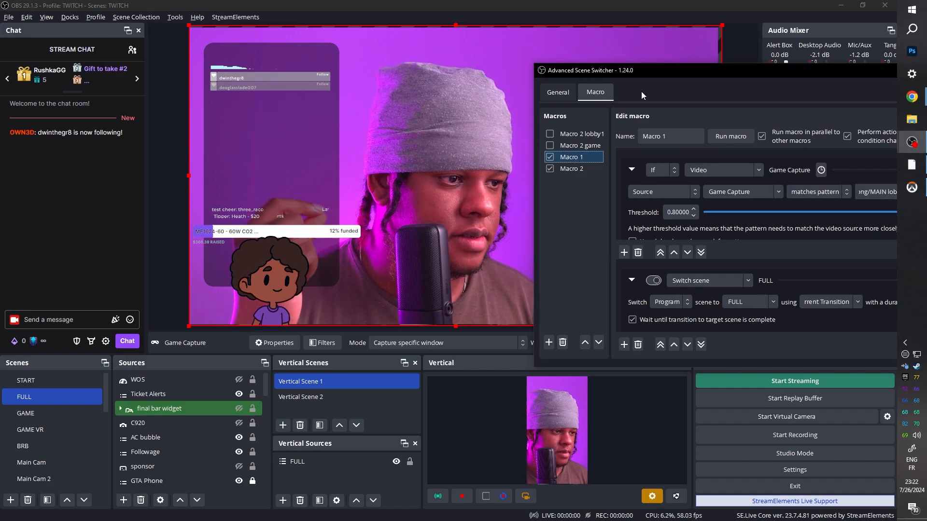
mouse_move(652, 76)
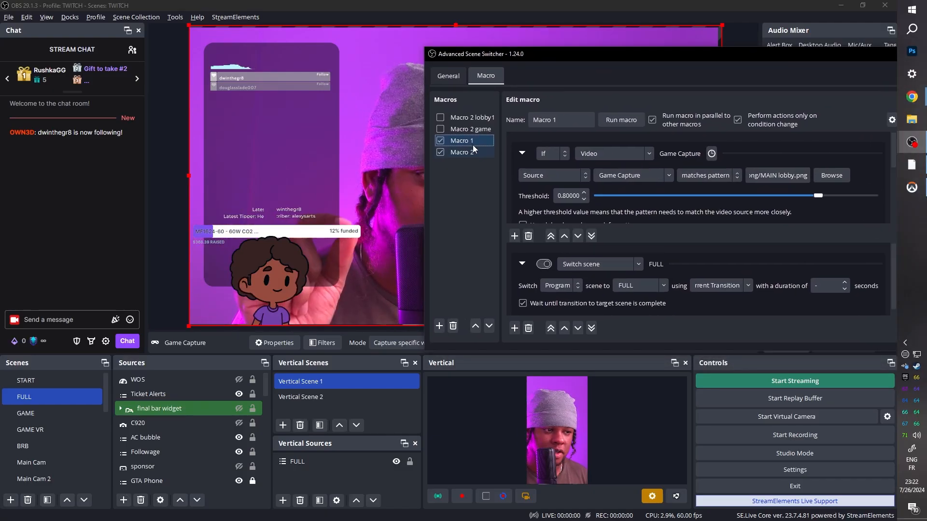
scroll("down", 3)
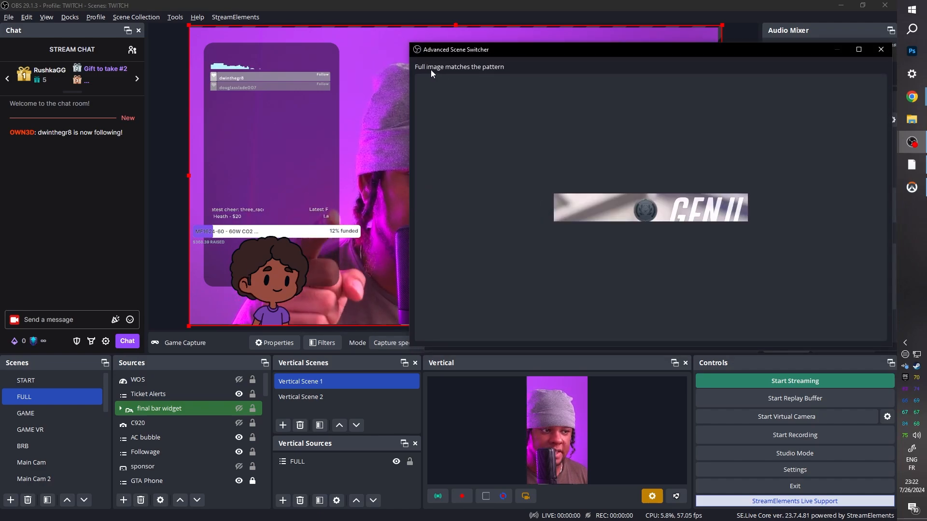
mouse_move(540, 76)
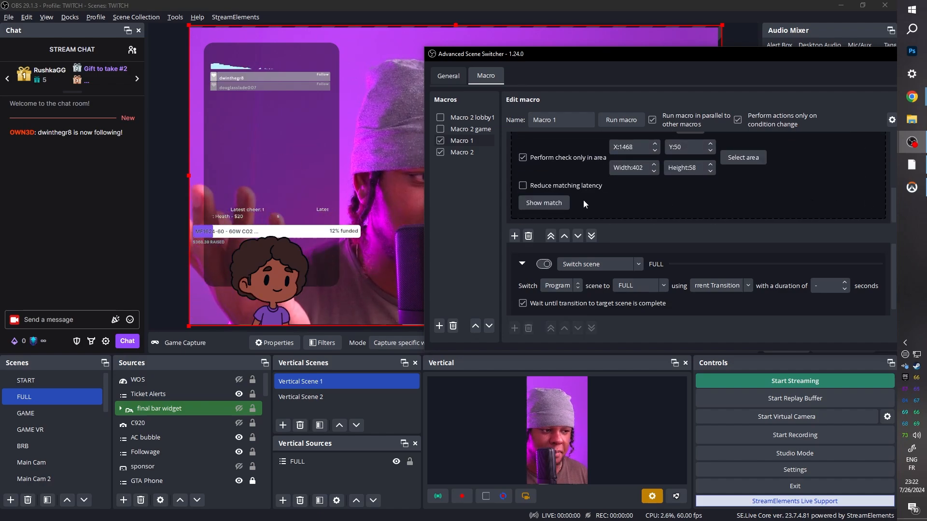
left_click(542, 203)
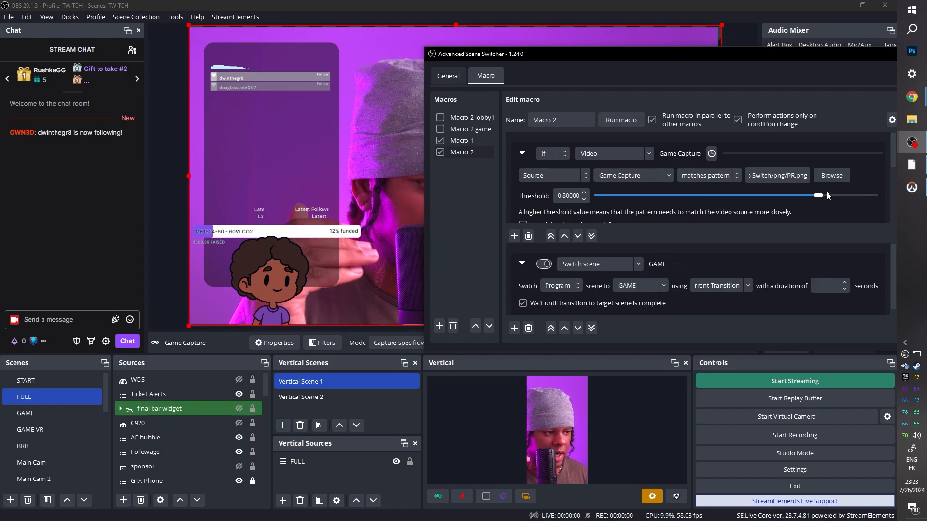
Raise Macro 2's threshold to 0.89 and restart the scene switcher with Stop and Start.
left_click_drag(817, 196, 843, 195)
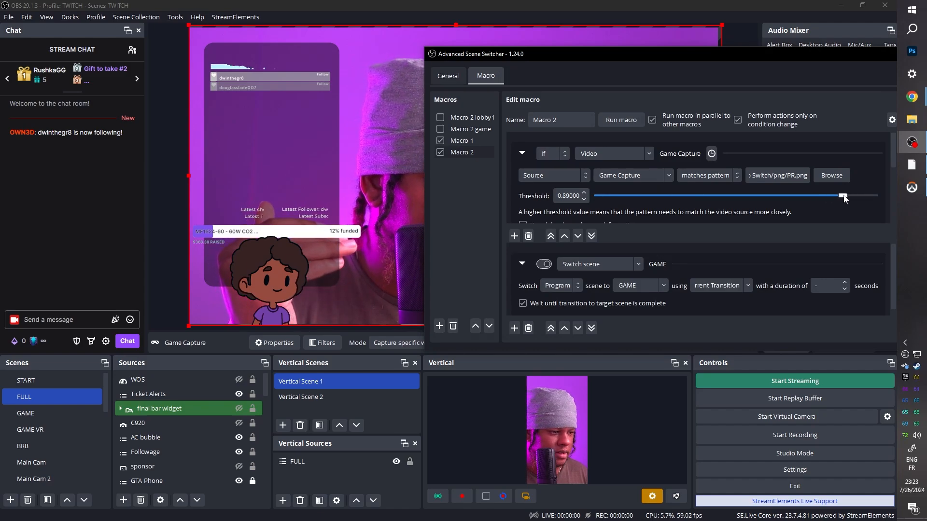
left_click(522, 158)
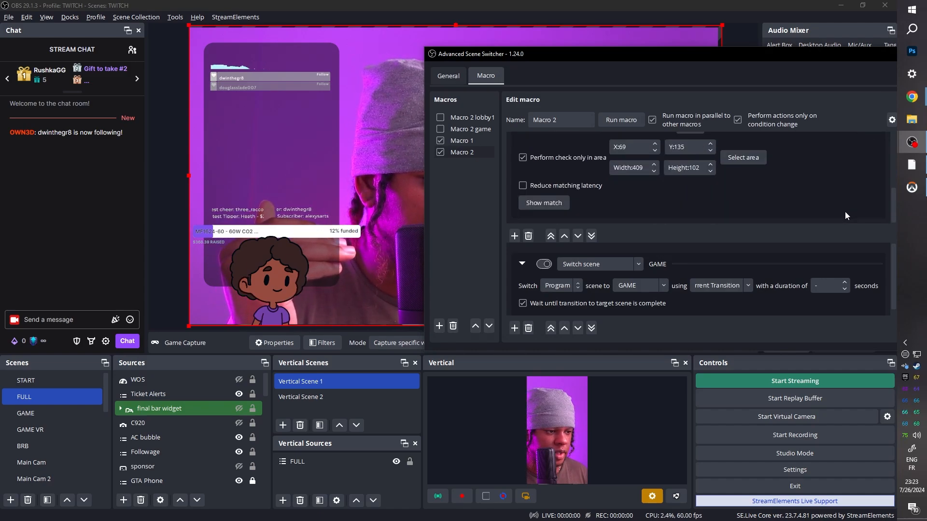
left_click(447, 76)
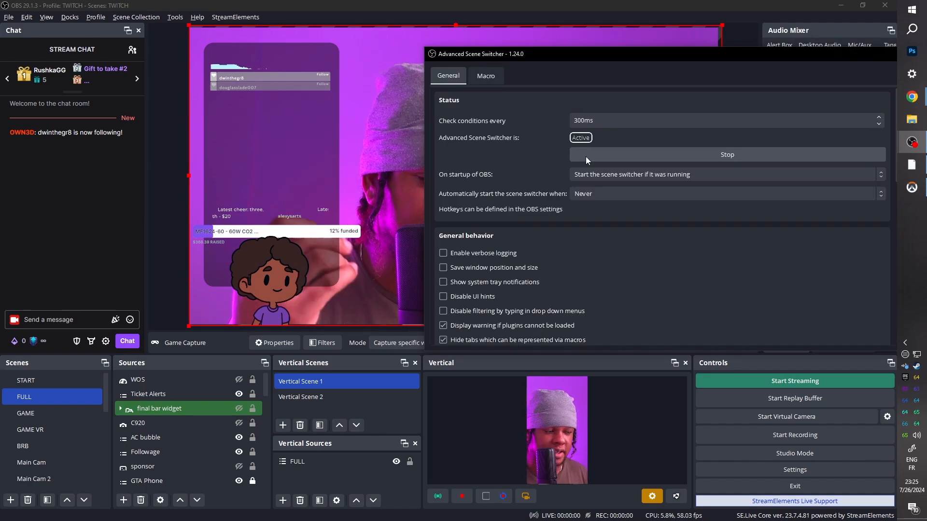
left_click(727, 154)
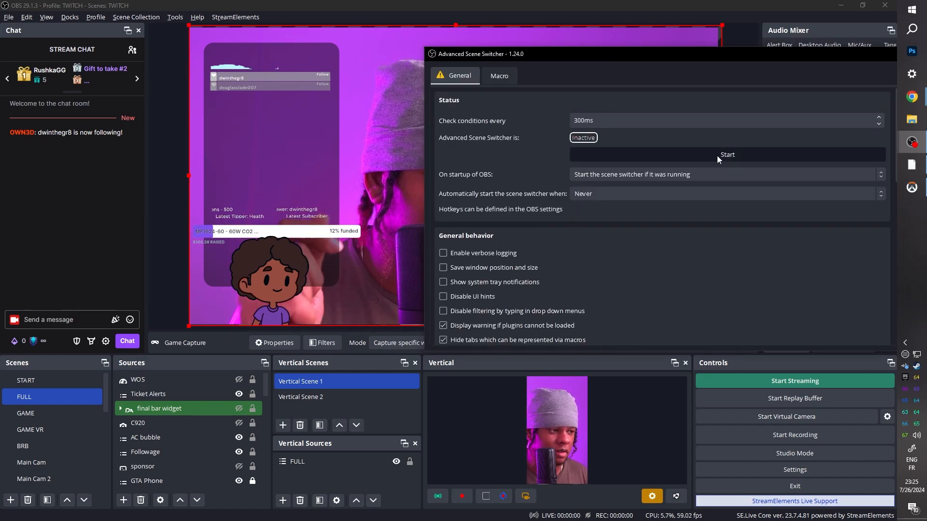
left_click(727, 154)
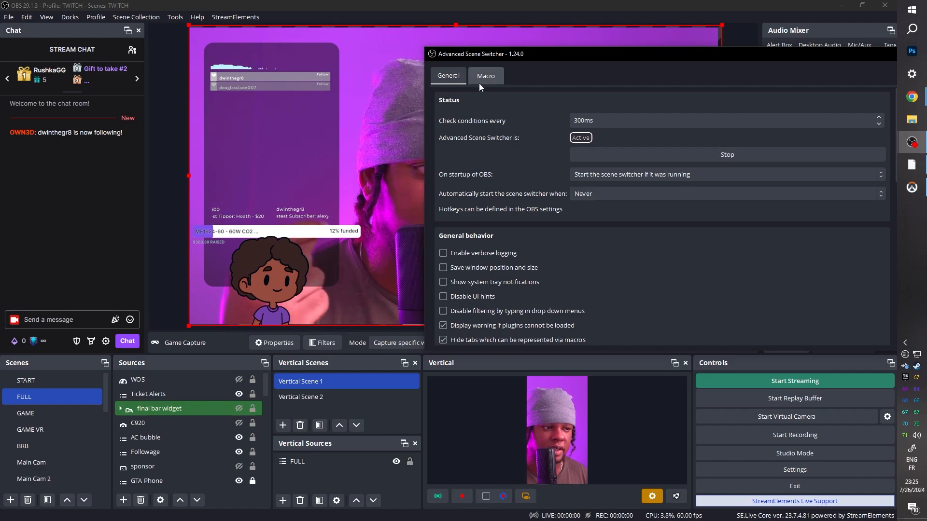
With Macro 2 at threshold 0.93, take a new game capture screenshot as its pattern.
left_click(485, 76)
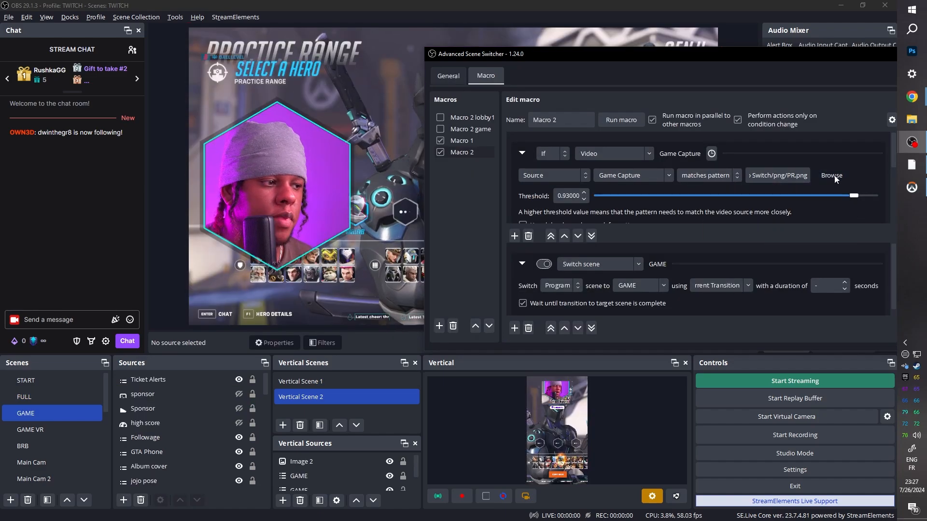
left_click(829, 175)
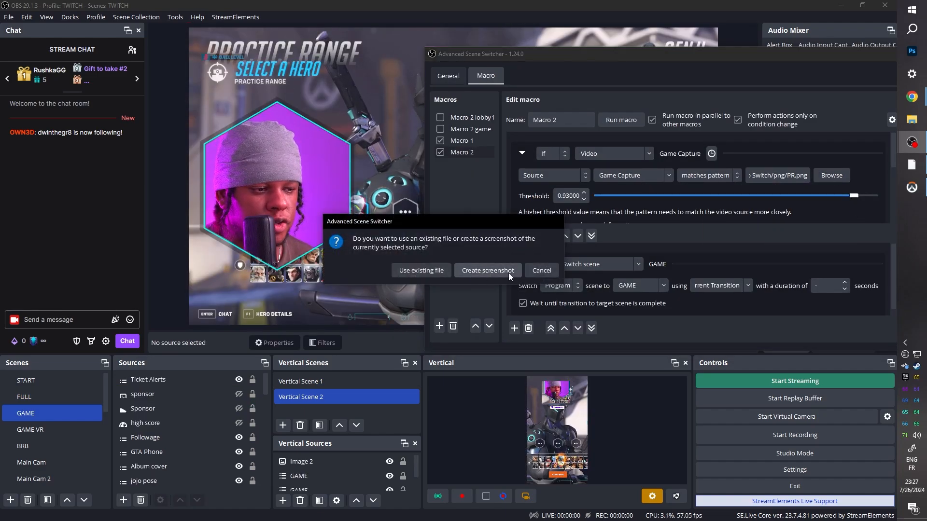
left_click(487, 270)
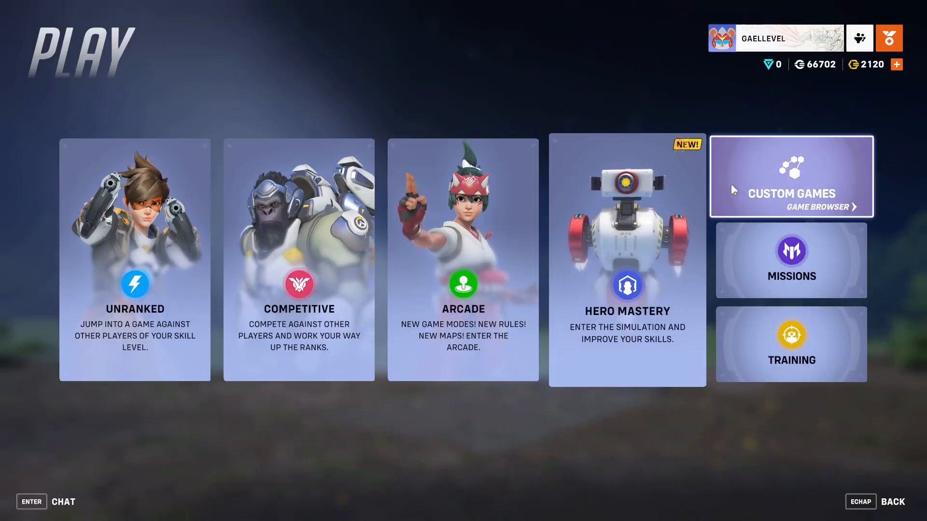
Go into Training, leave the range, and re-enter the Practice Range.
left_click(790, 343)
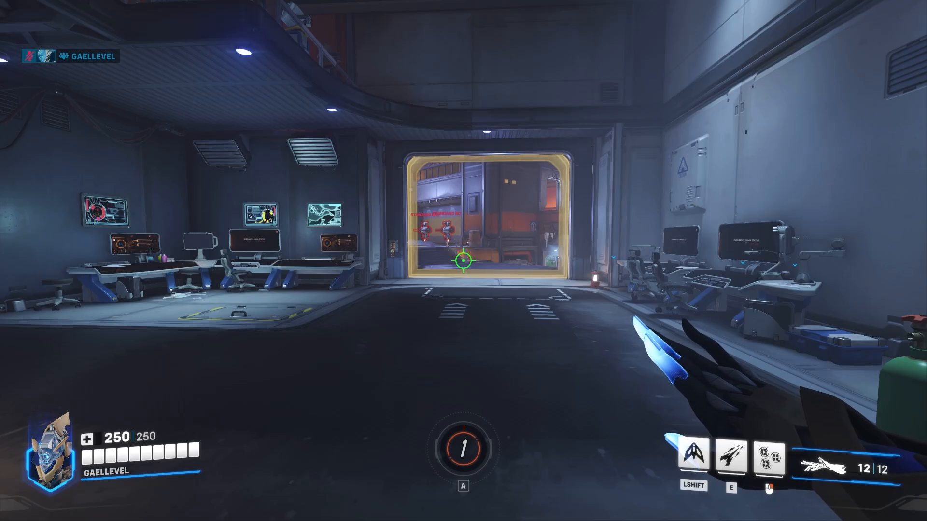
key("Escape")
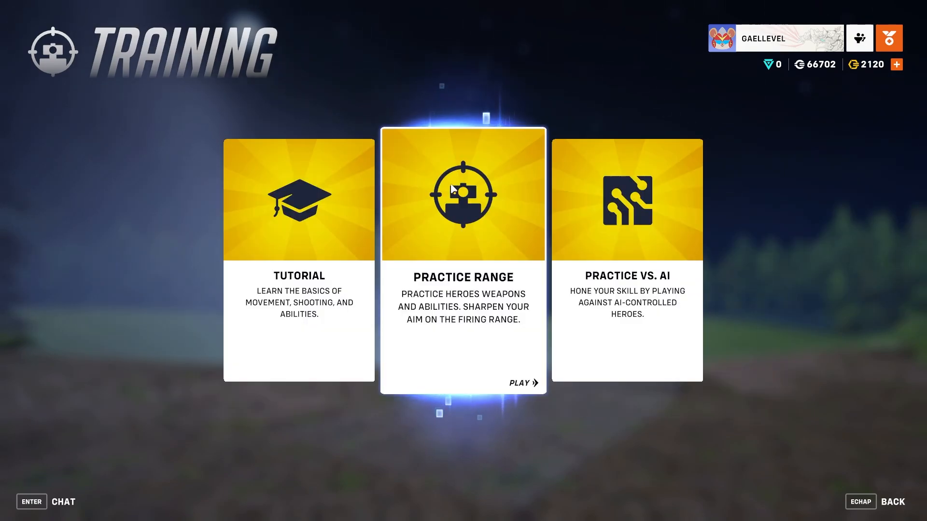
key("alt+tab")
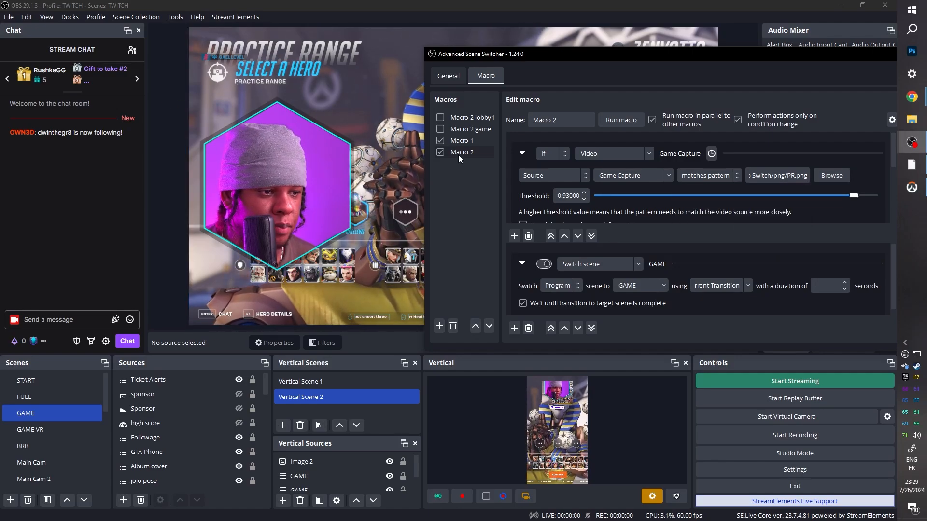
left_click(464, 140)
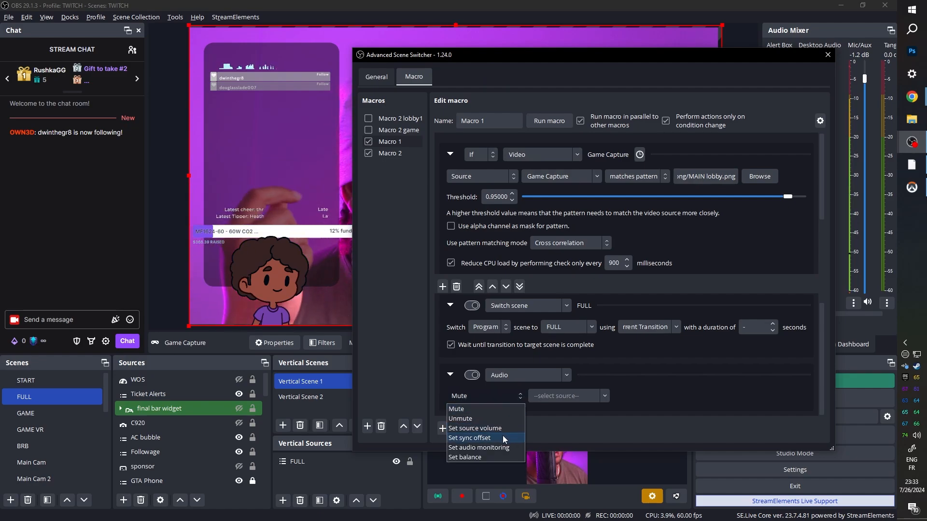
mouse_move(475, 429)
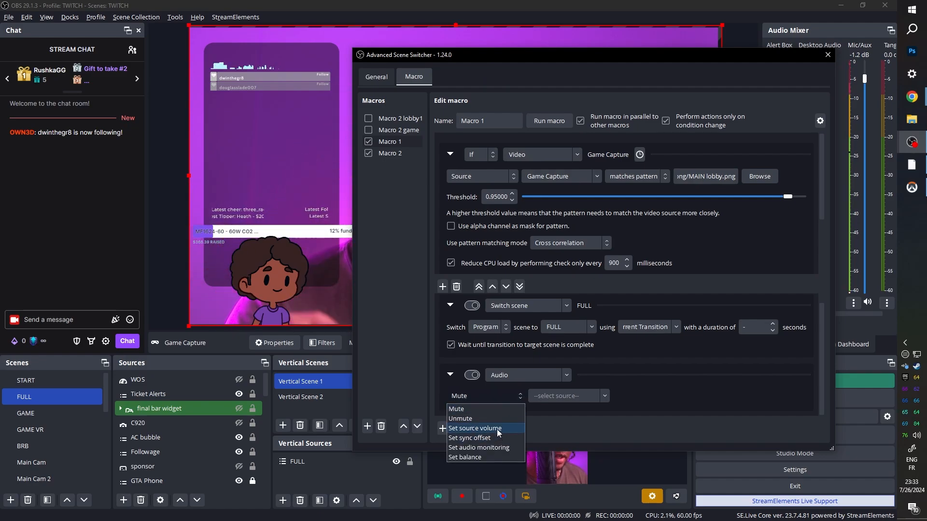
mouse_move(479, 448)
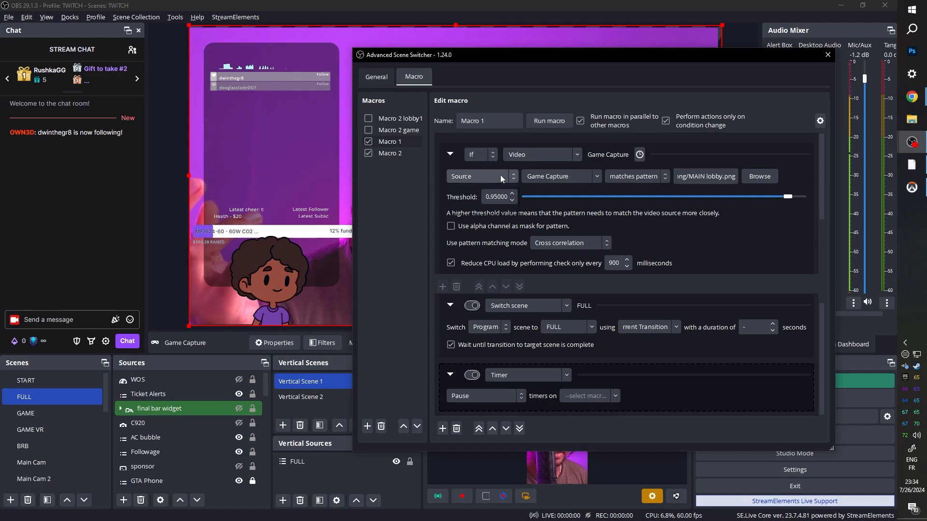
left_click(479, 176)
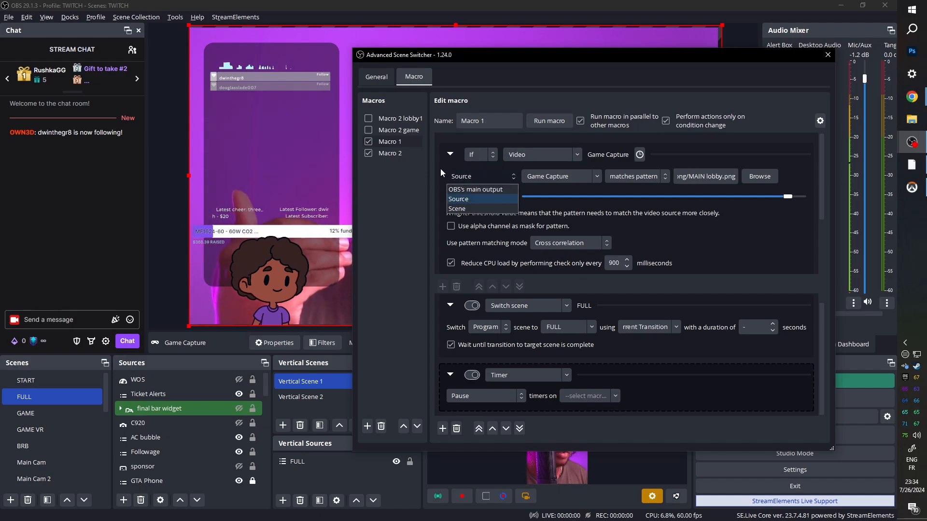
left_click(458, 198)
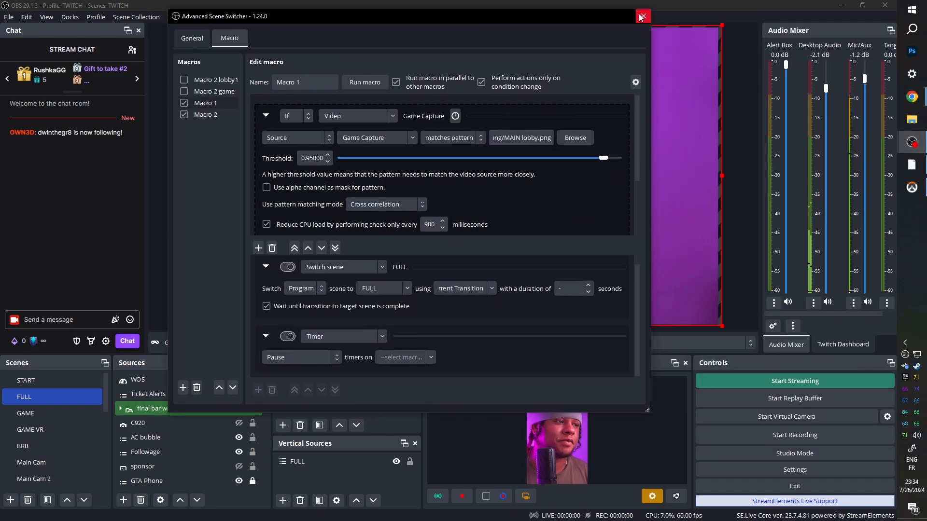
Close the Advanced Scene Switcher window with its top-right X.
left_click(642, 15)
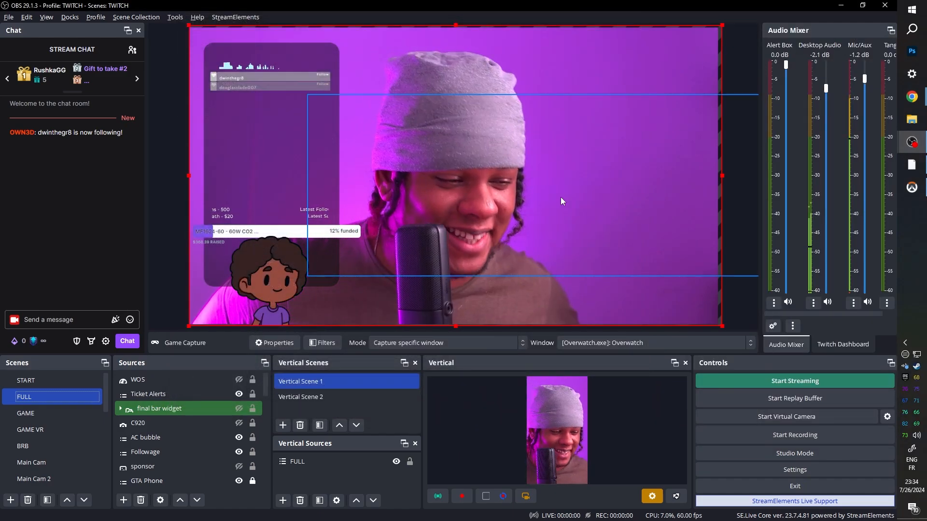